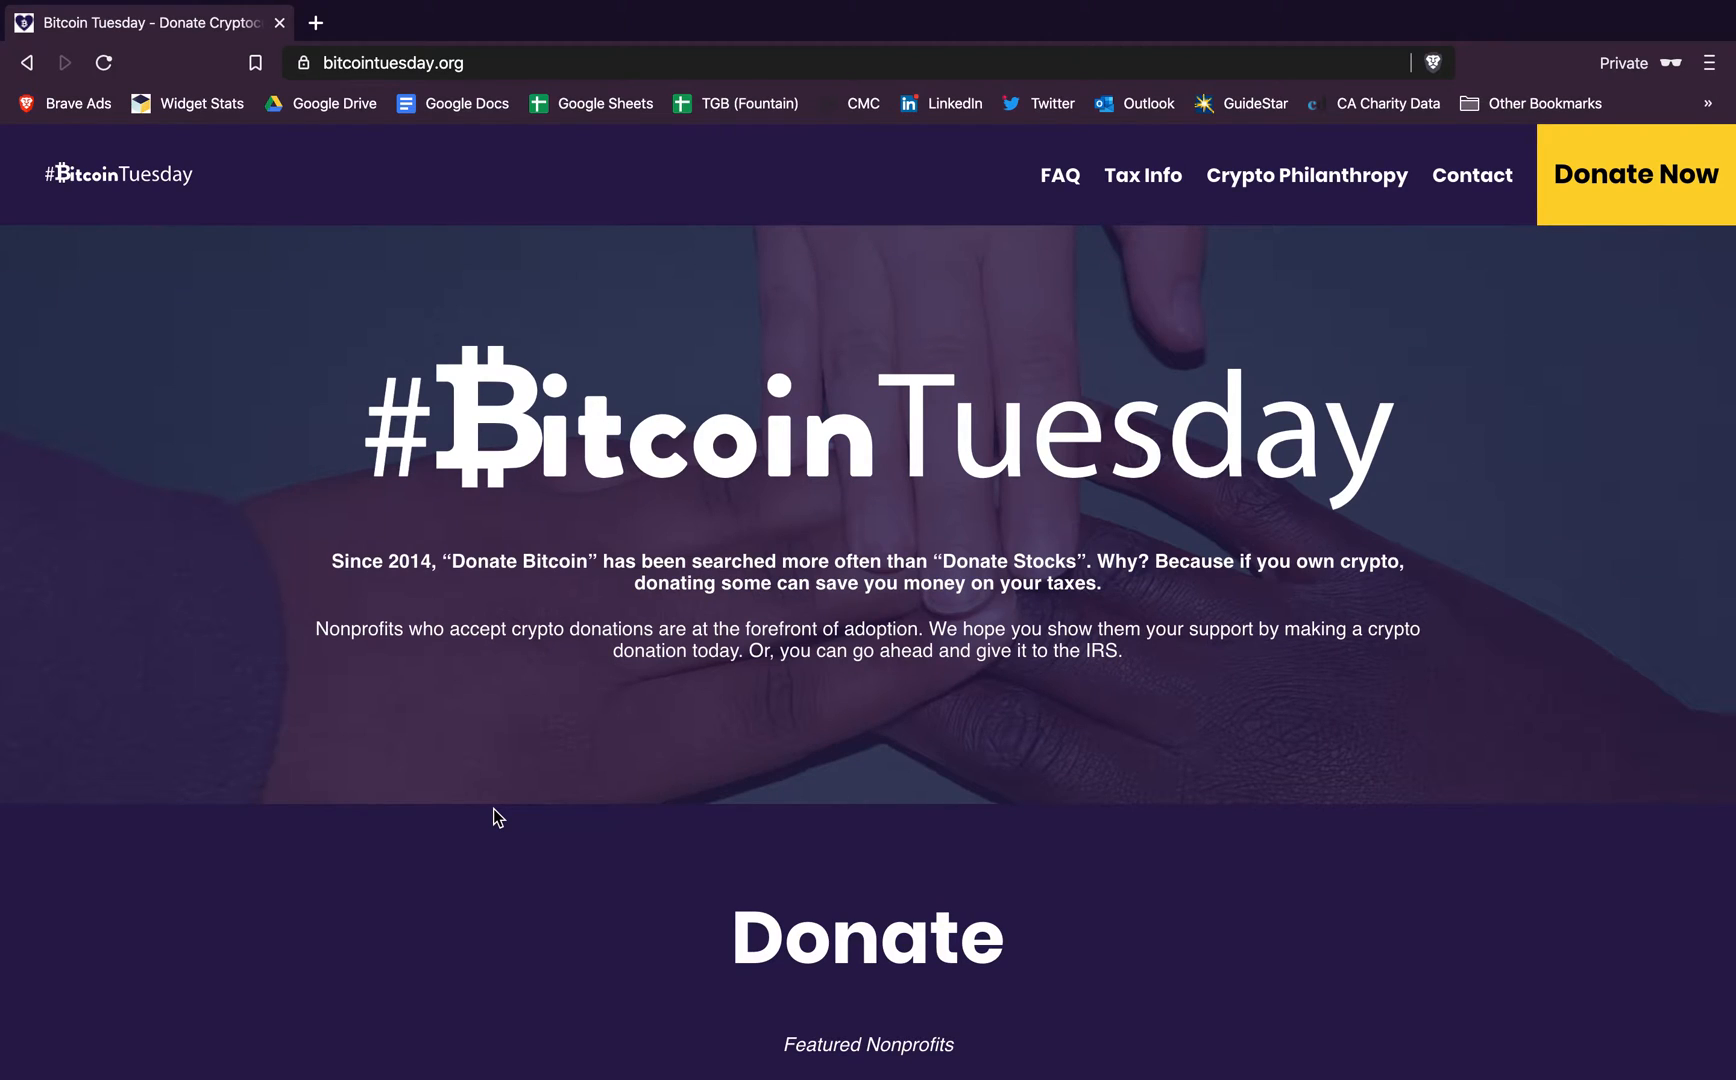
mouse_move(260, 672)
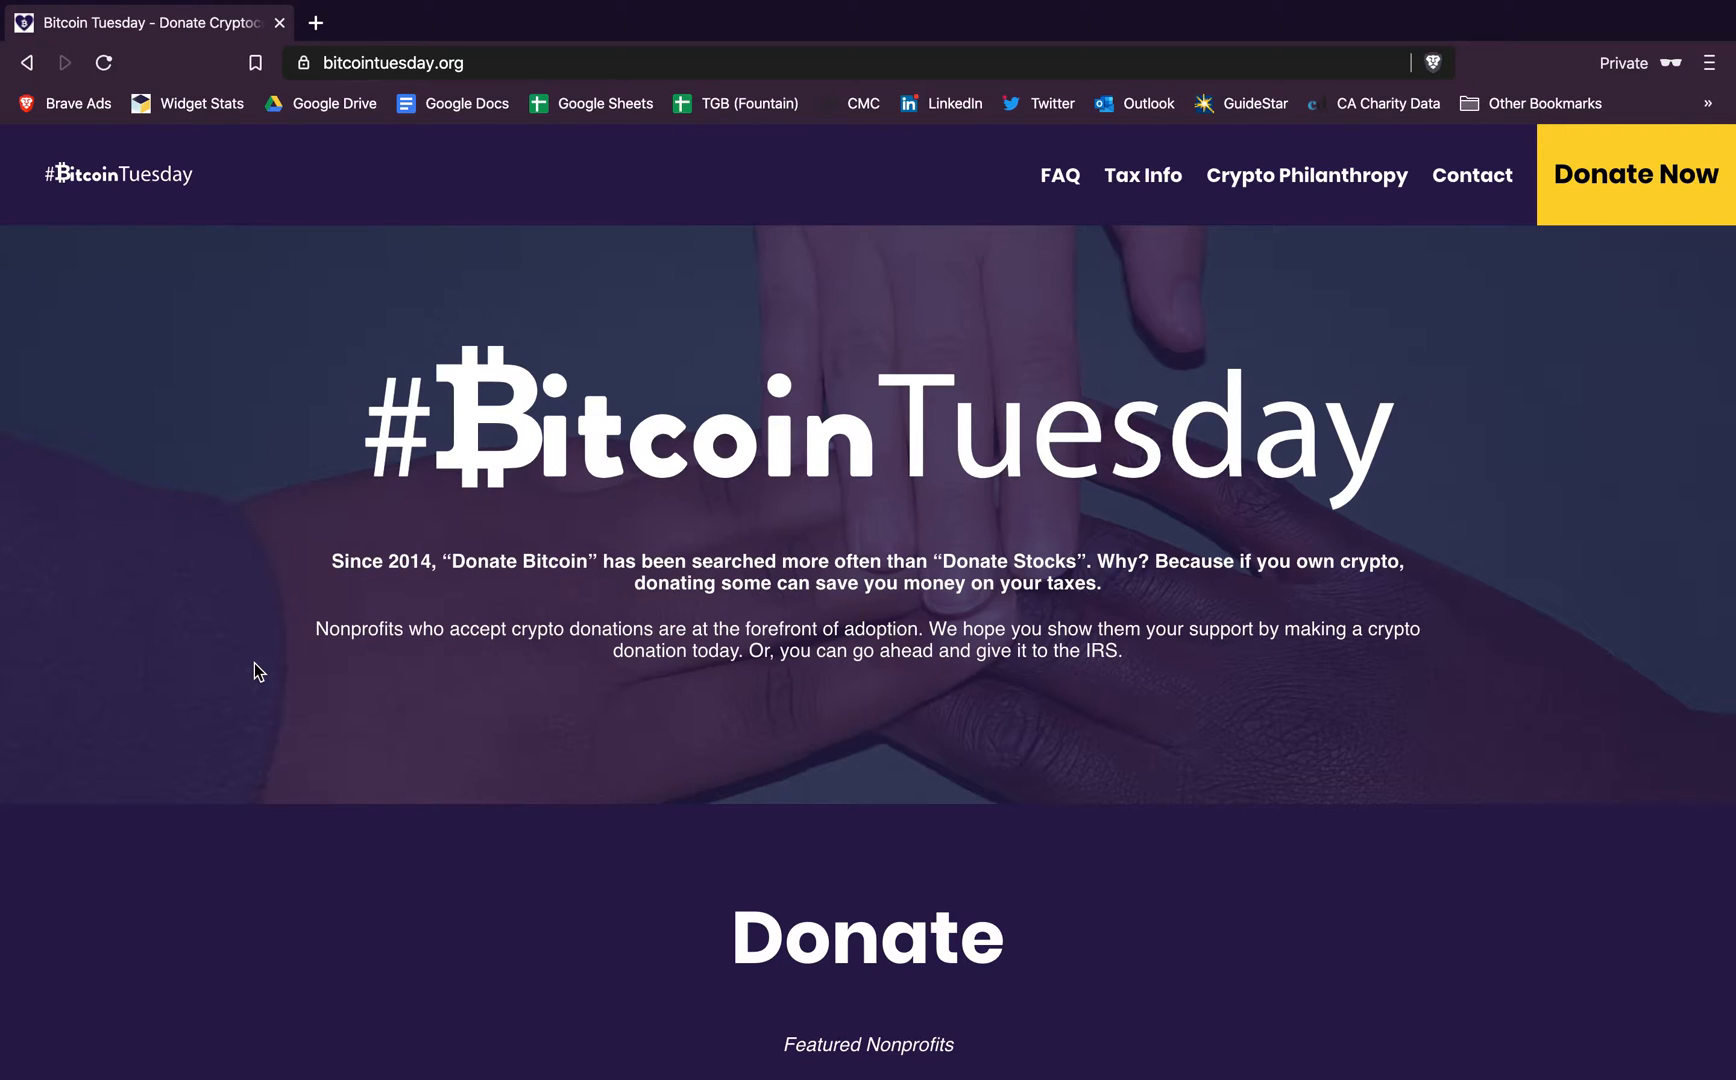
mouse_move(612, 738)
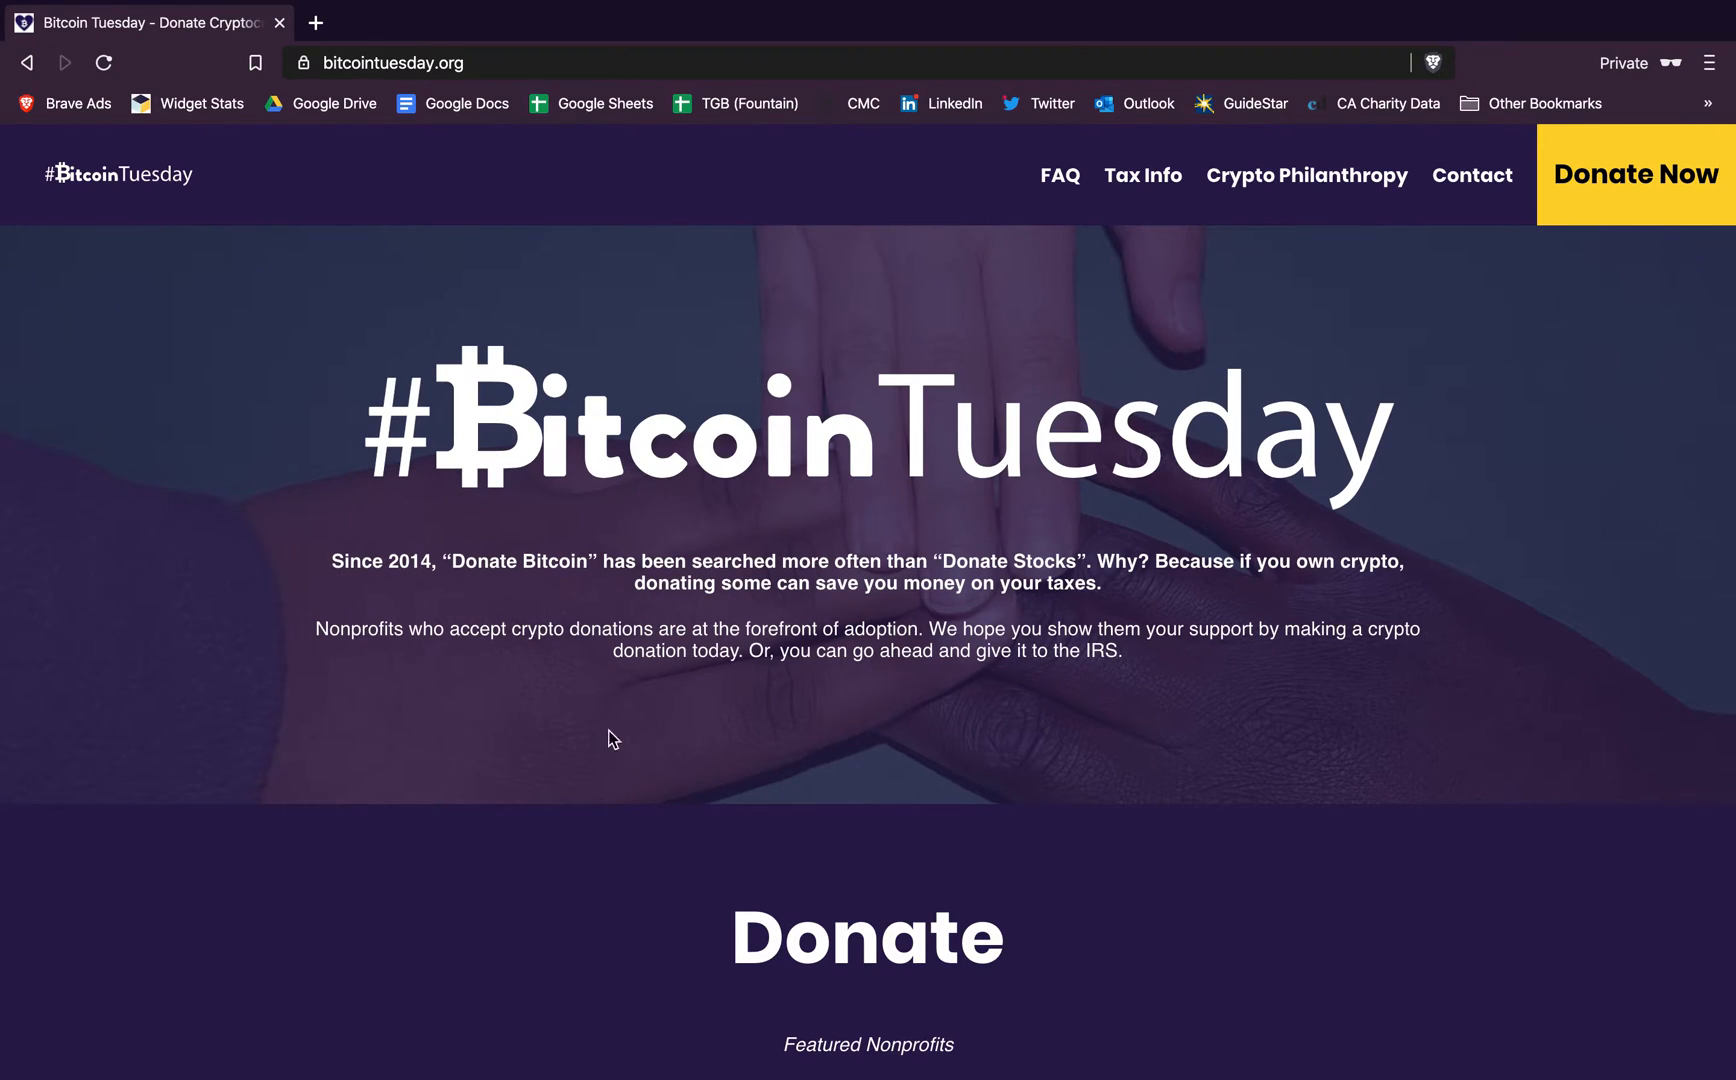
mouse_move(534, 750)
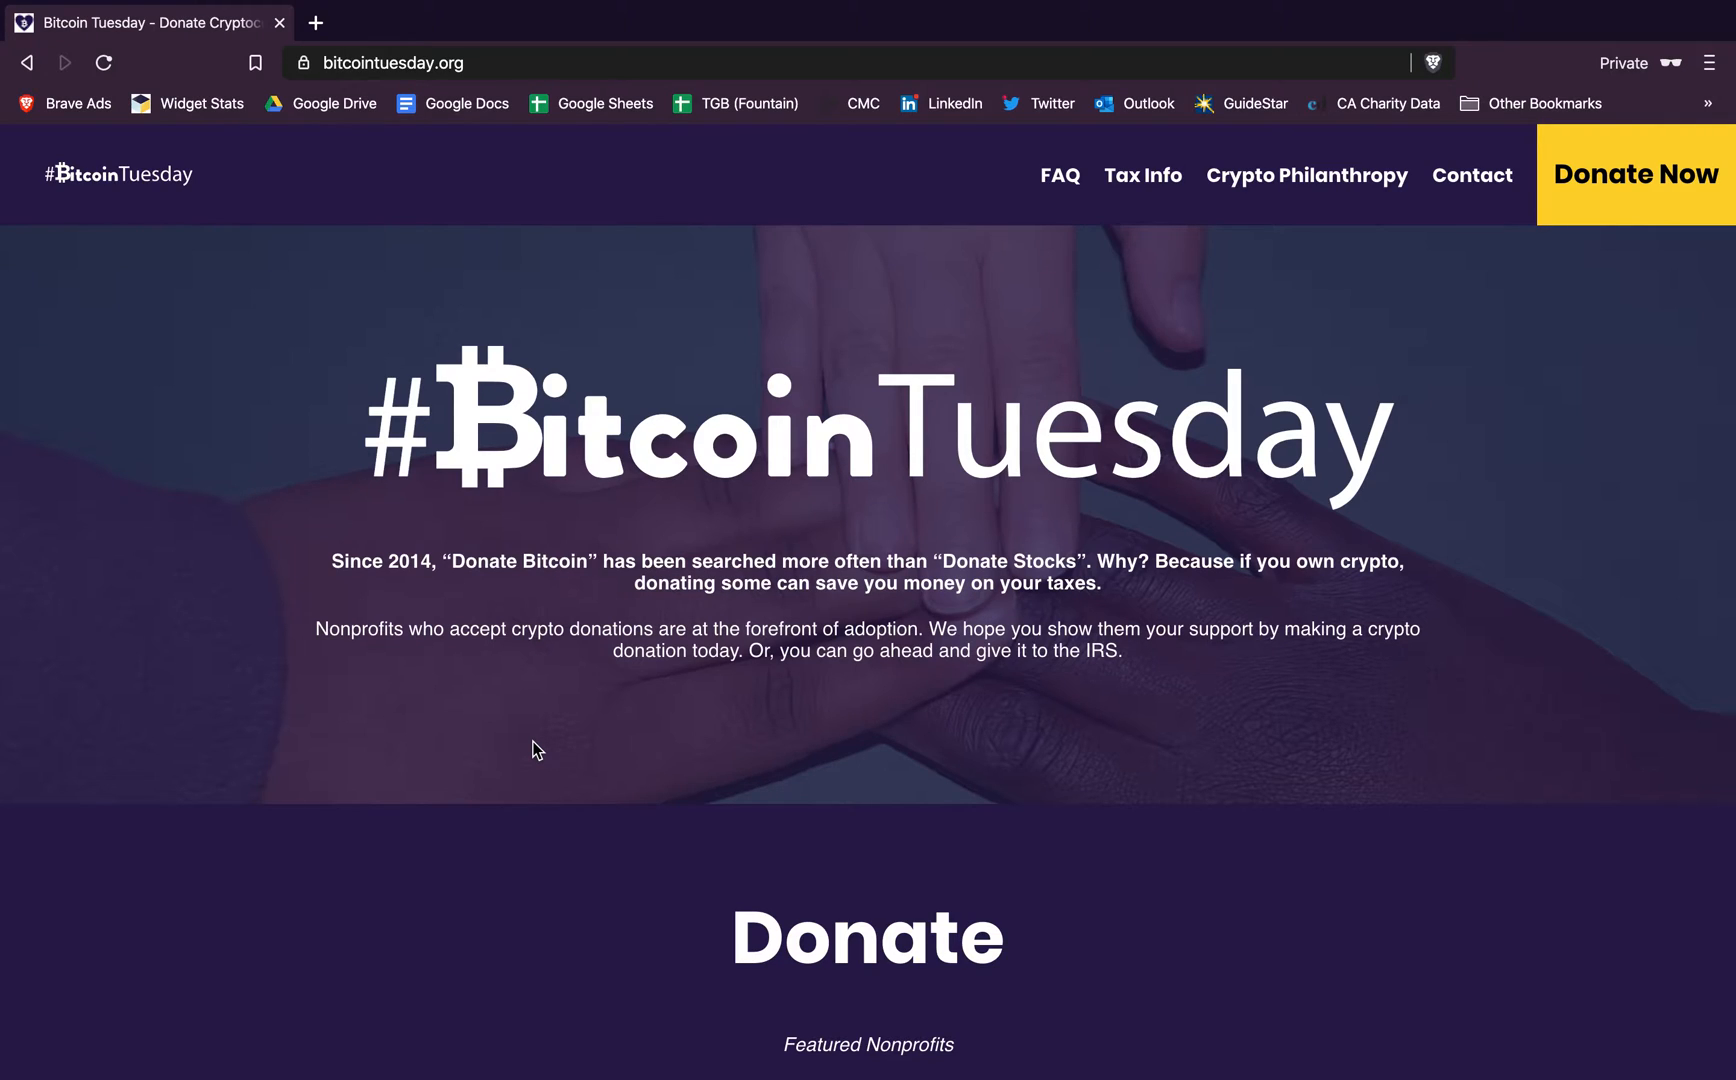
mouse_move(384, 754)
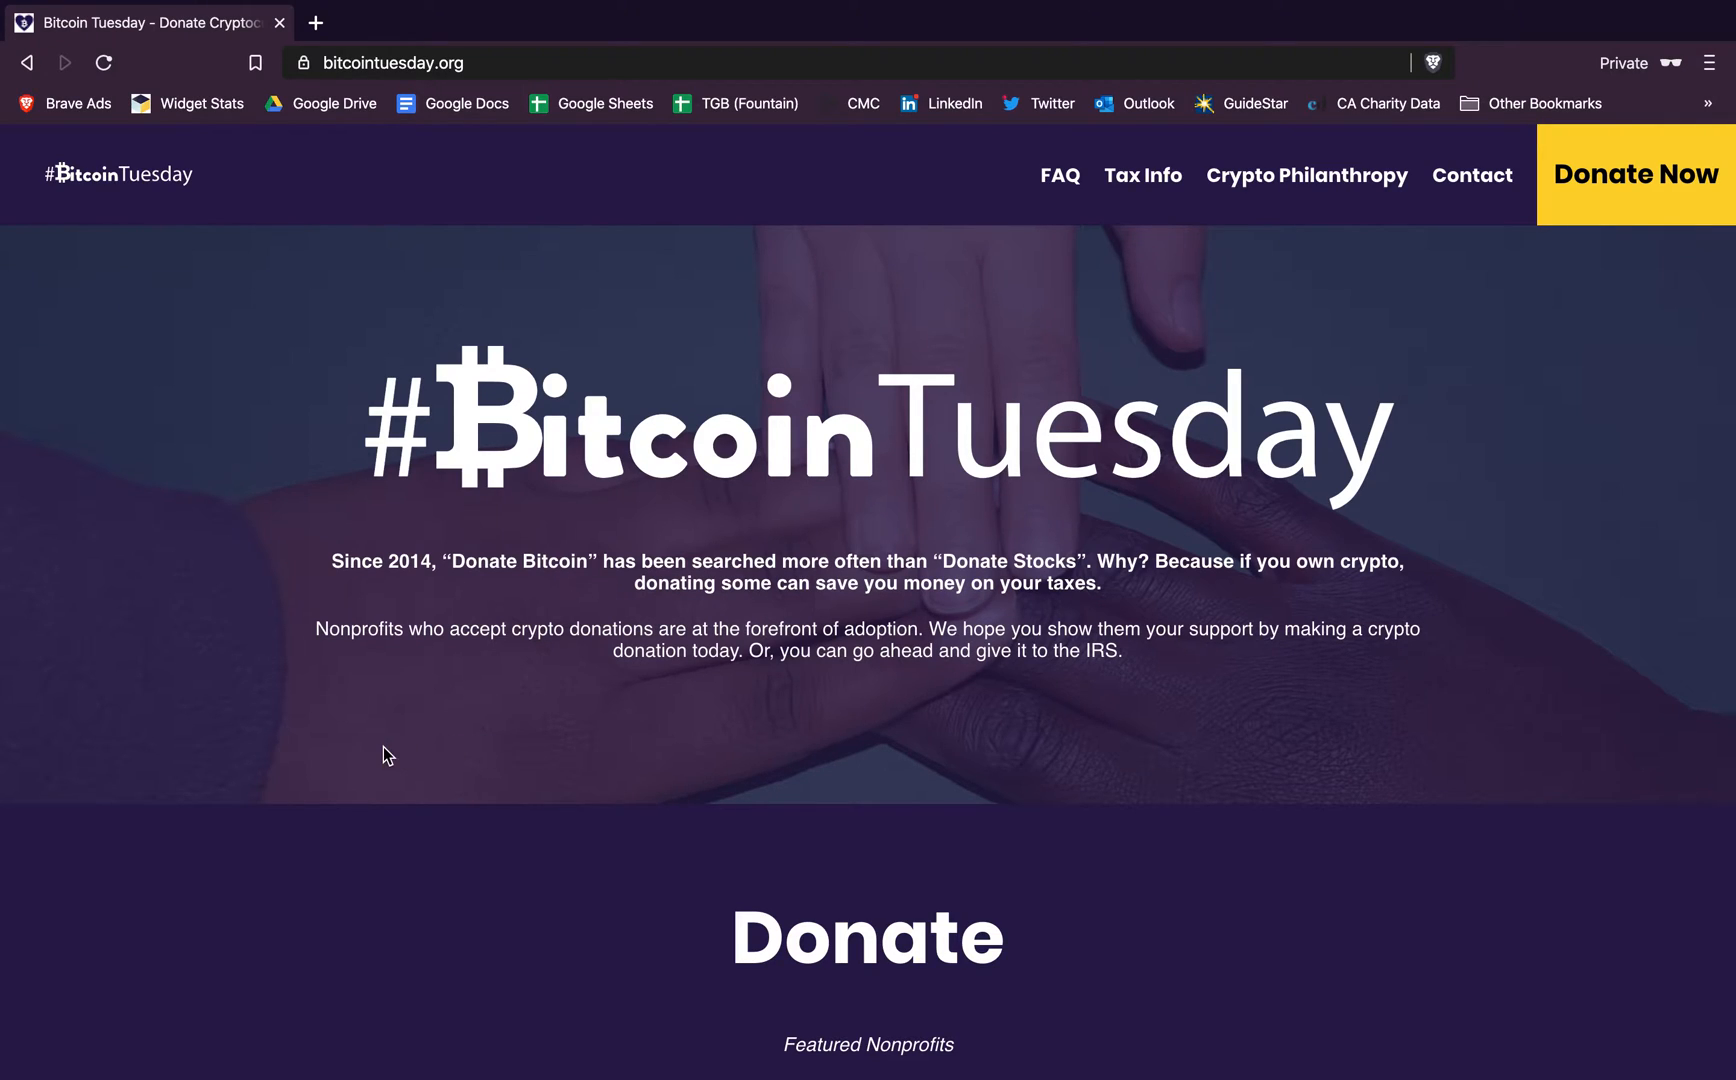
Step: Scroll the homepage down to the Featured Nonprofits grid showing the No Kid Hungry card
scroll(down, 3)
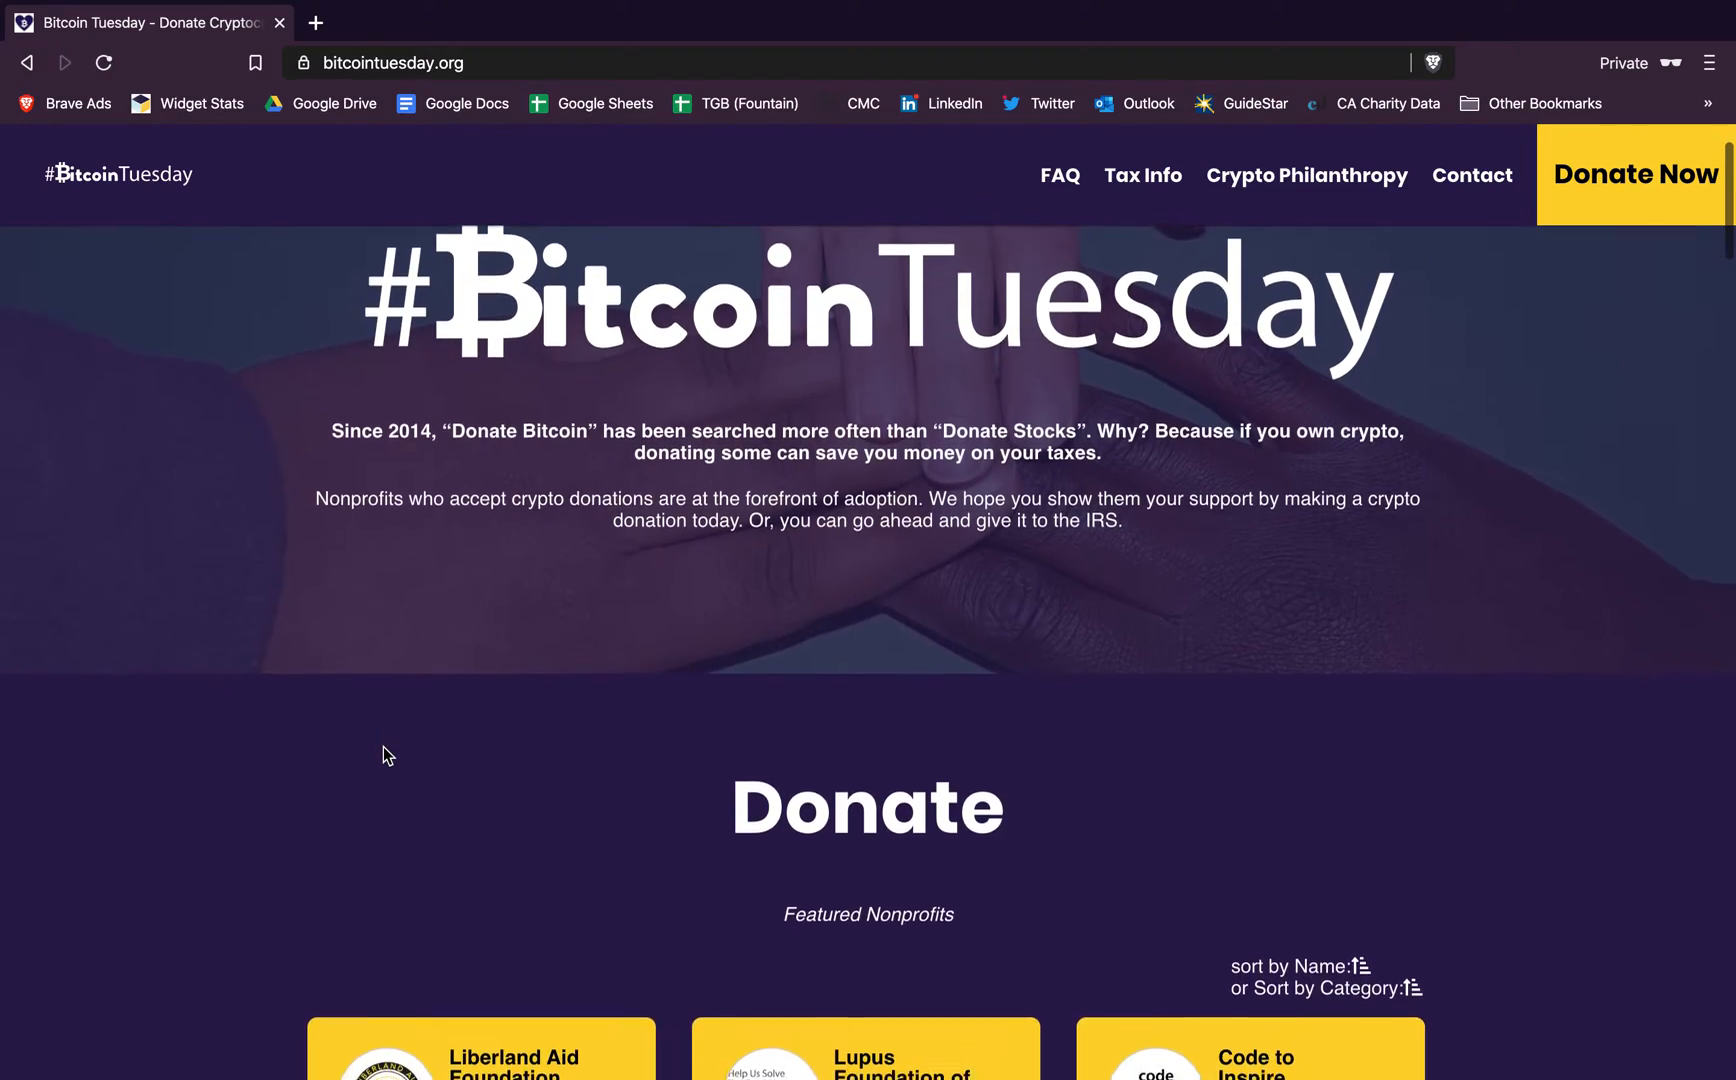
scroll(down, 3)
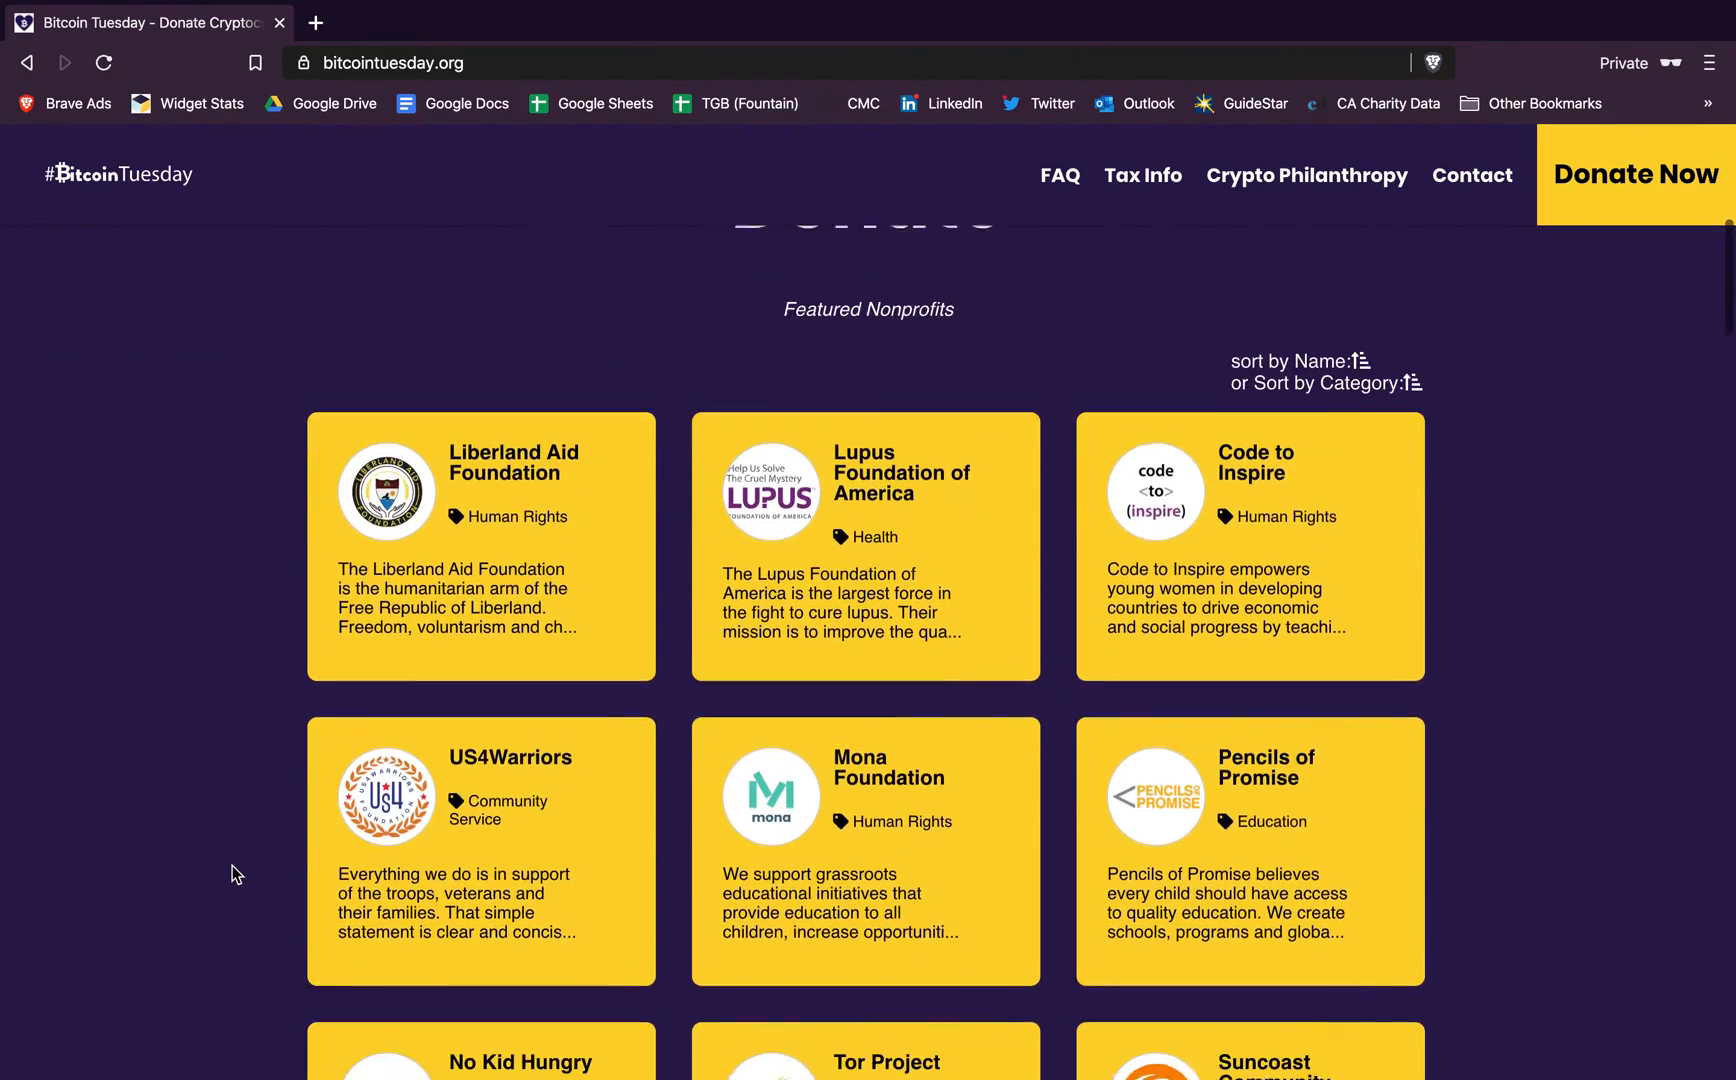
scroll(down, 3)
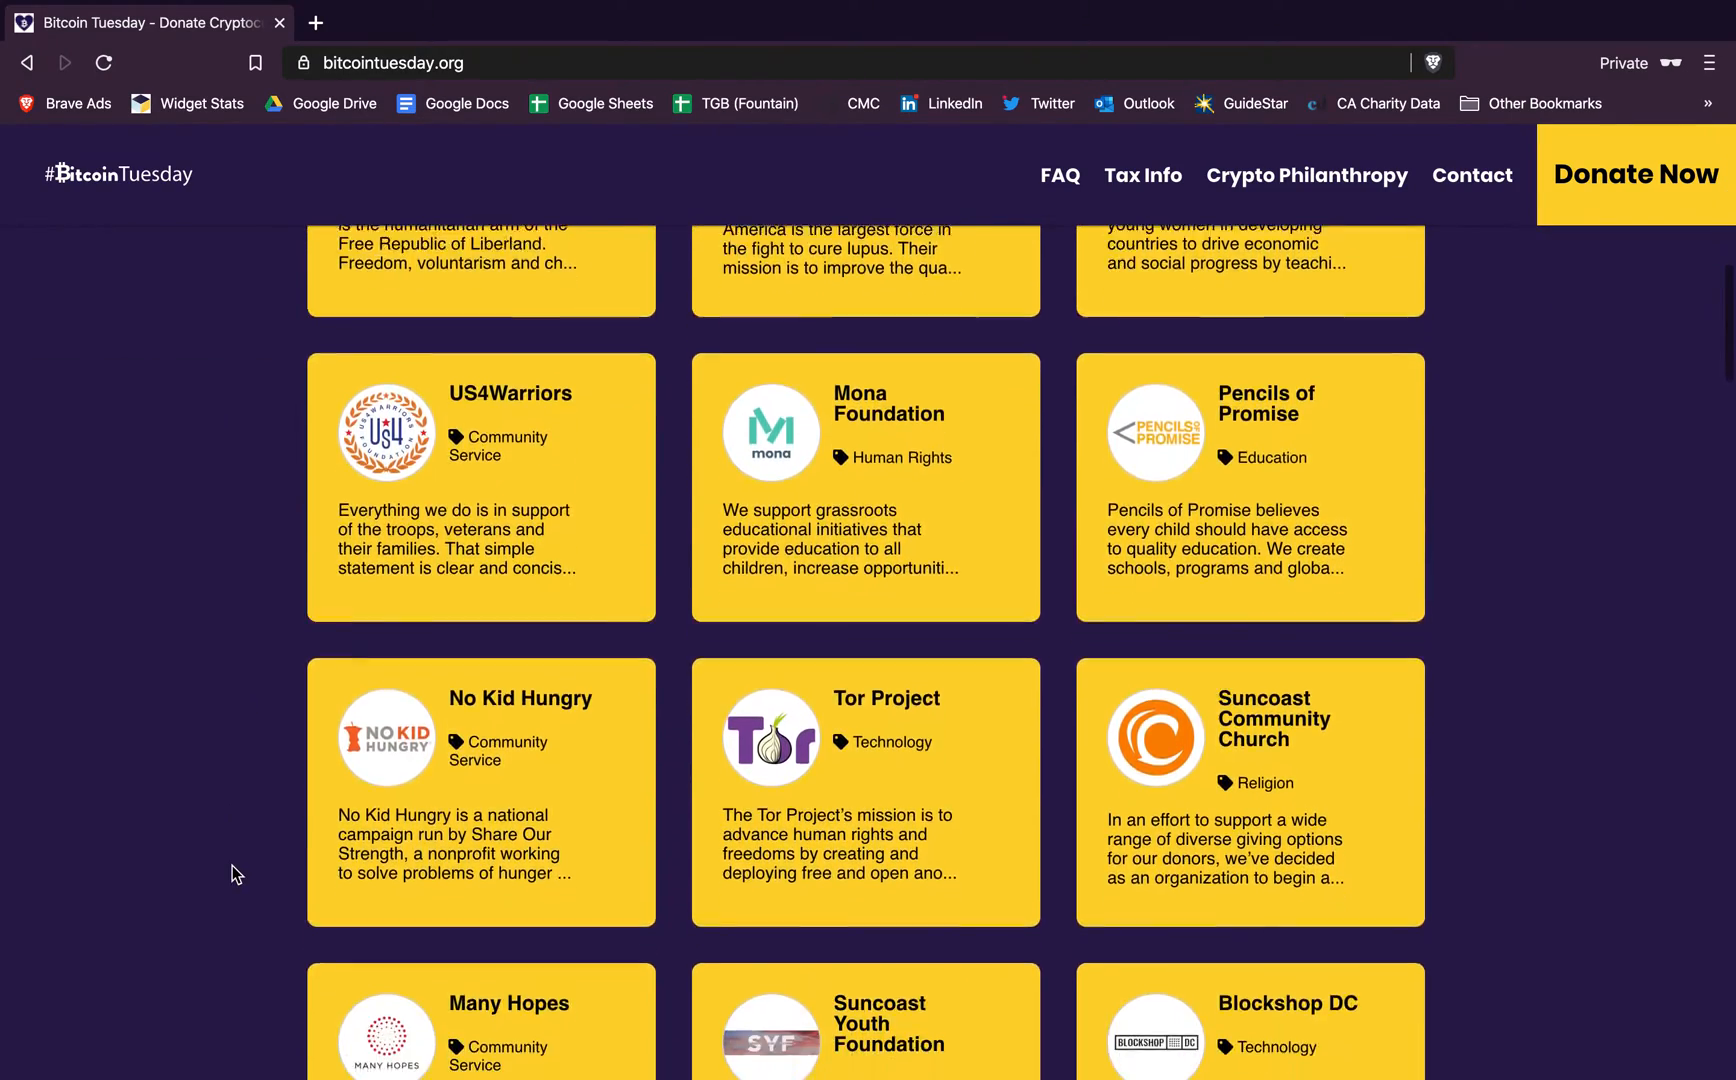
scroll(down, 3)
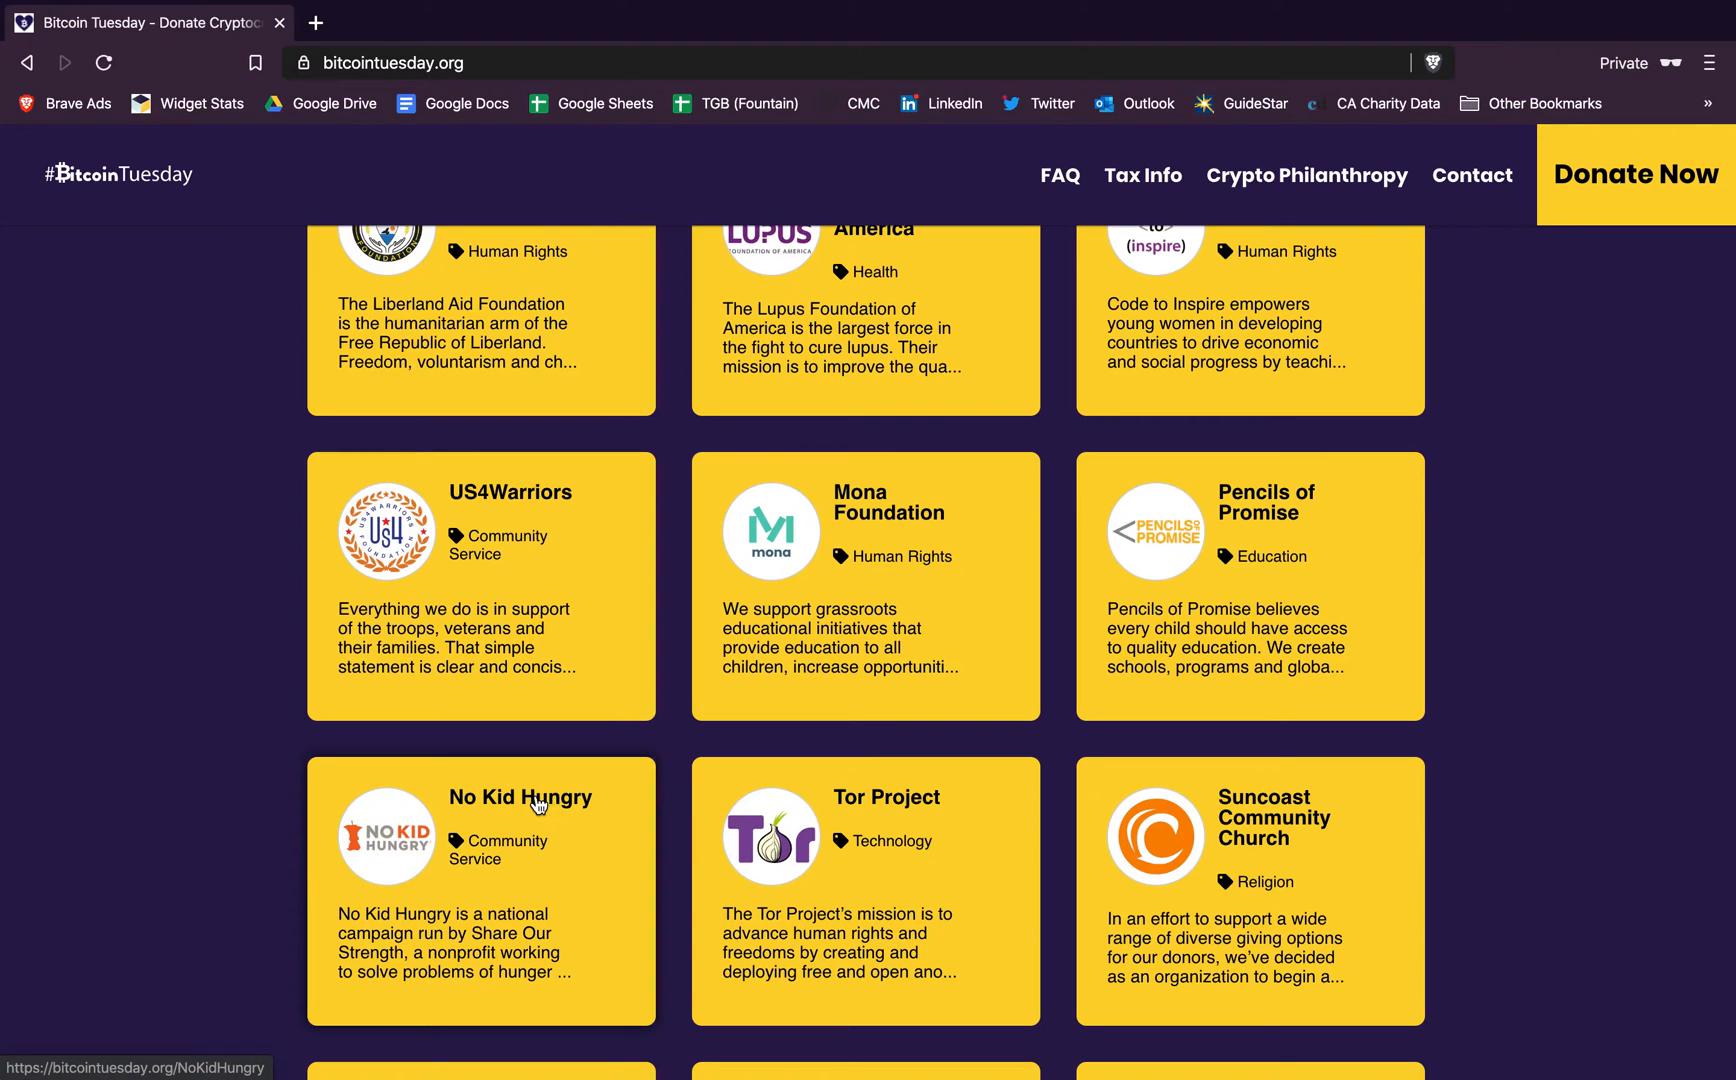
Step: Go to No Kid Hungry's page and reach its Donation Method widget listing BTC, ETH, LTC, BCH, Zcash and GUSD
click(520, 796)
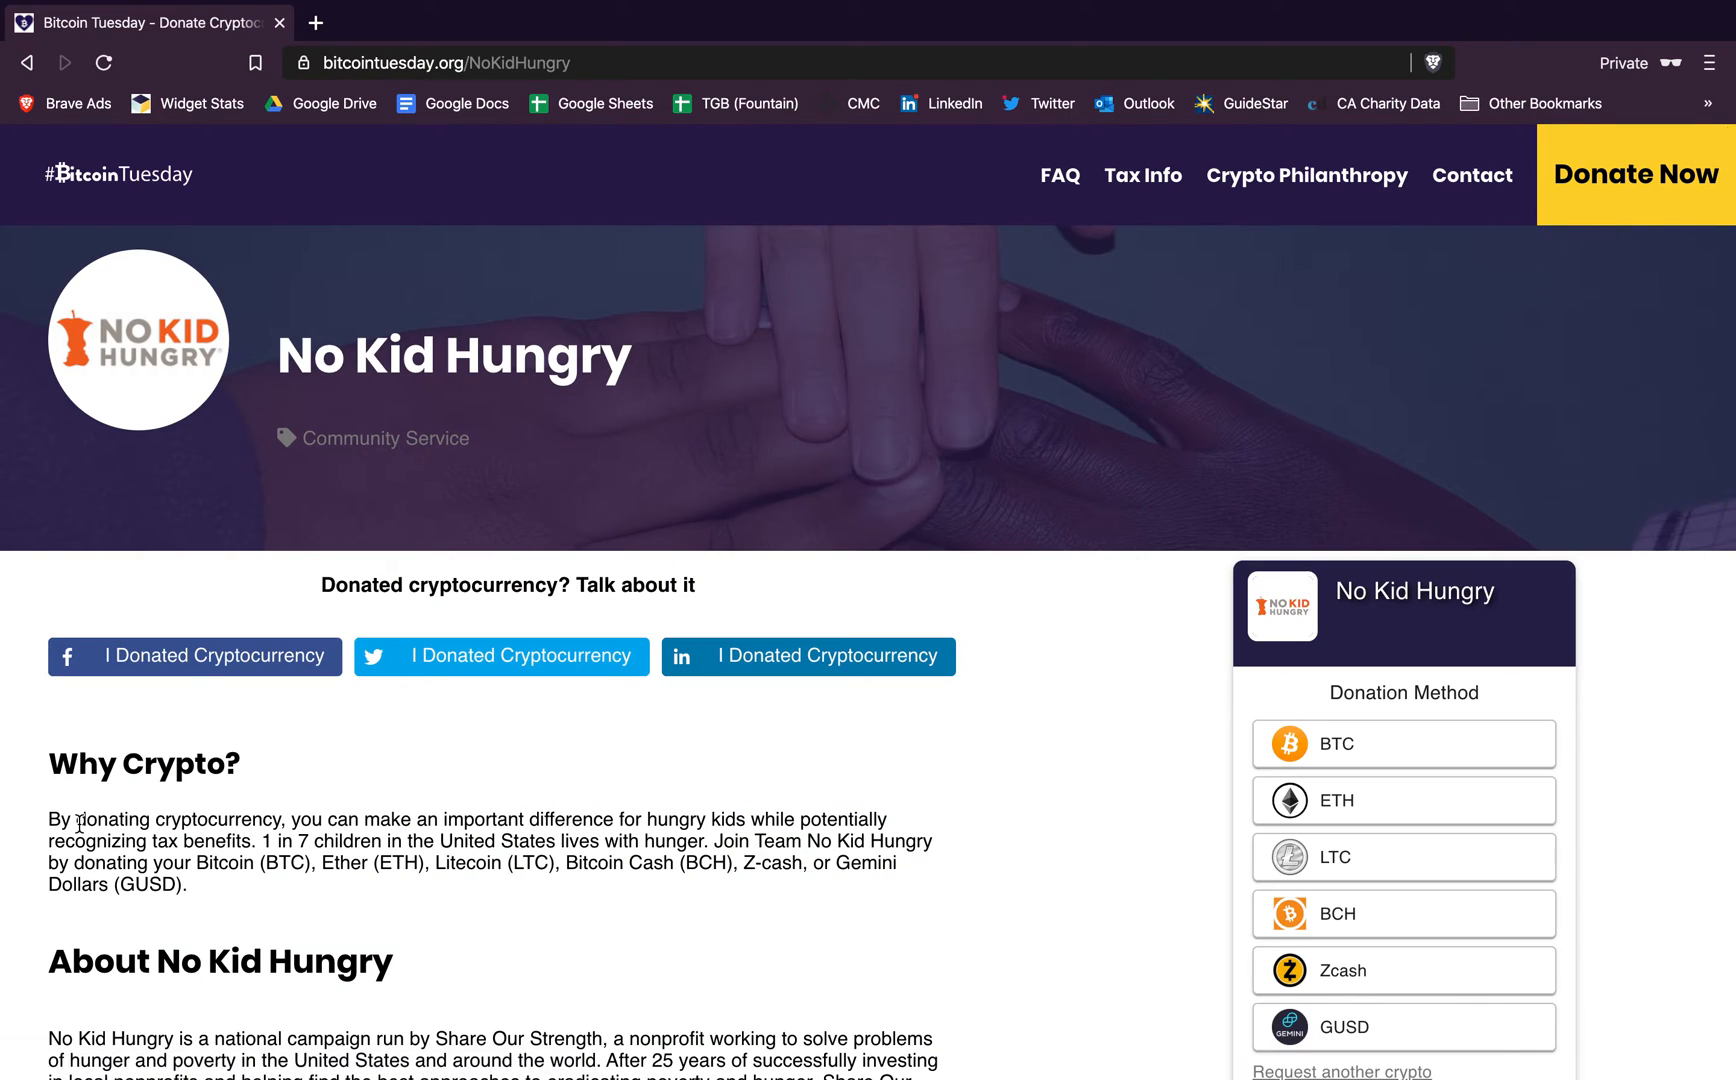
scroll(down, 3)
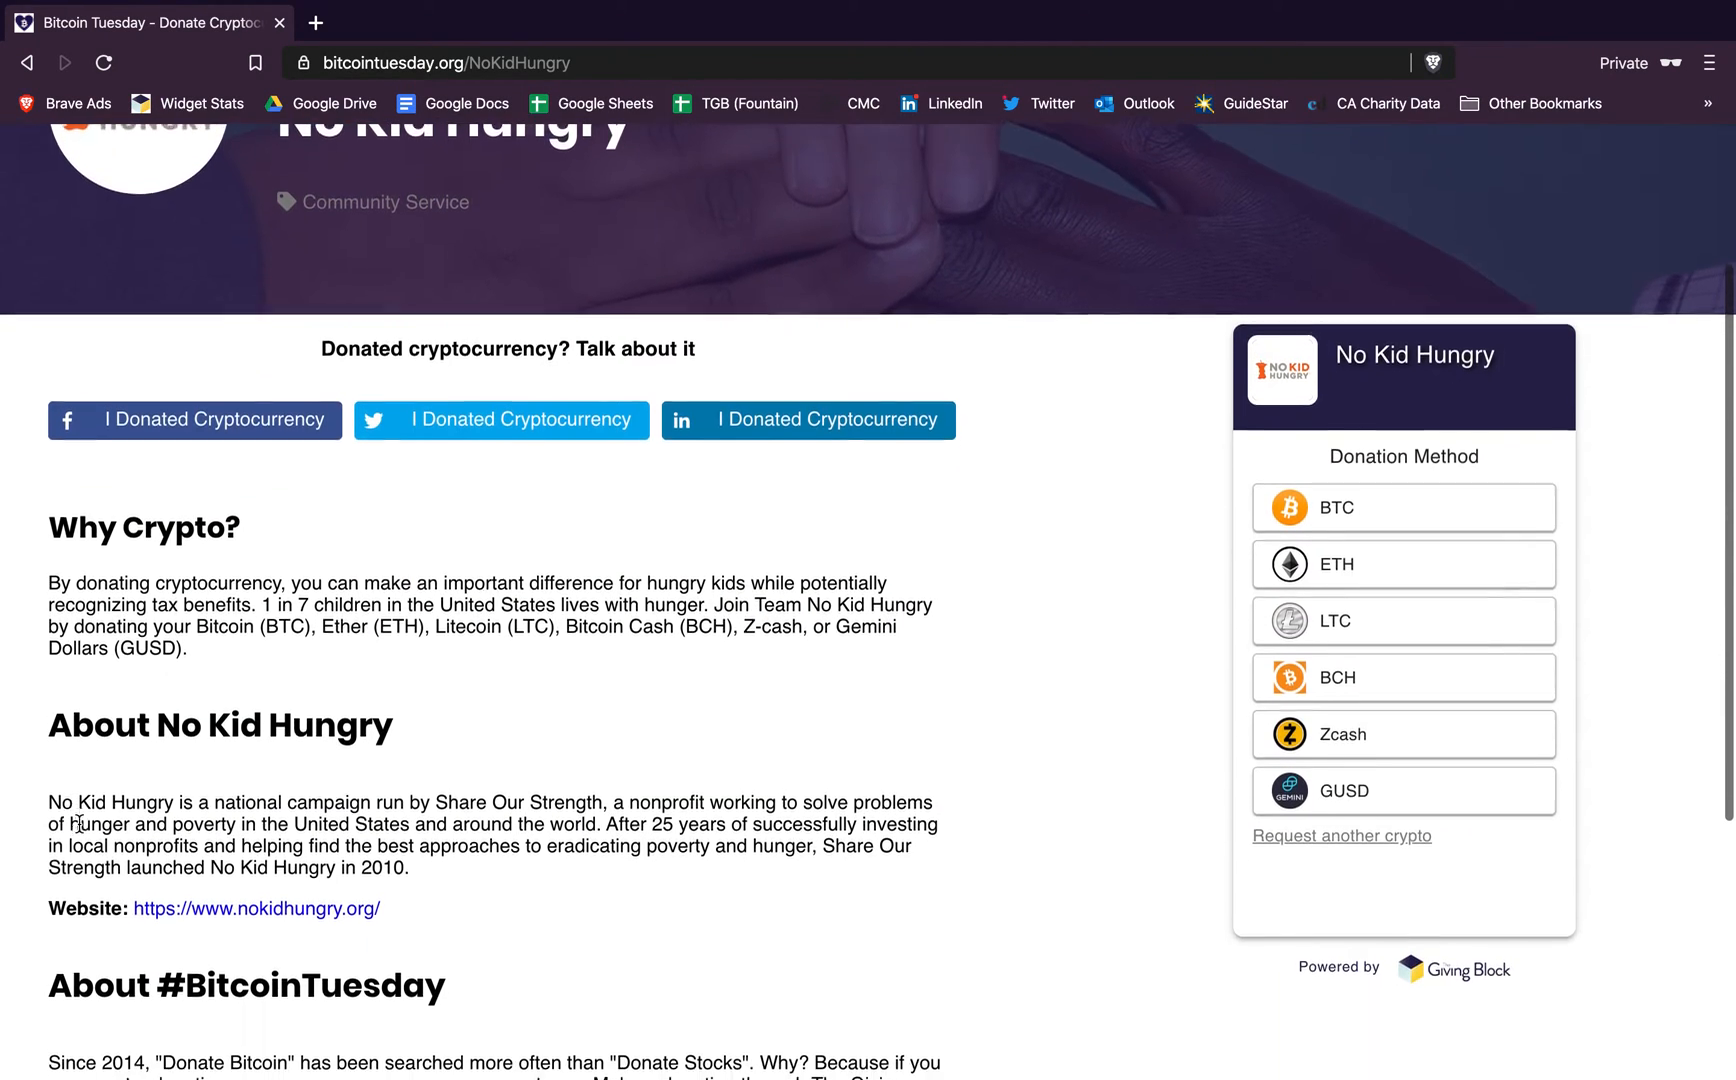
scroll(down, 3)
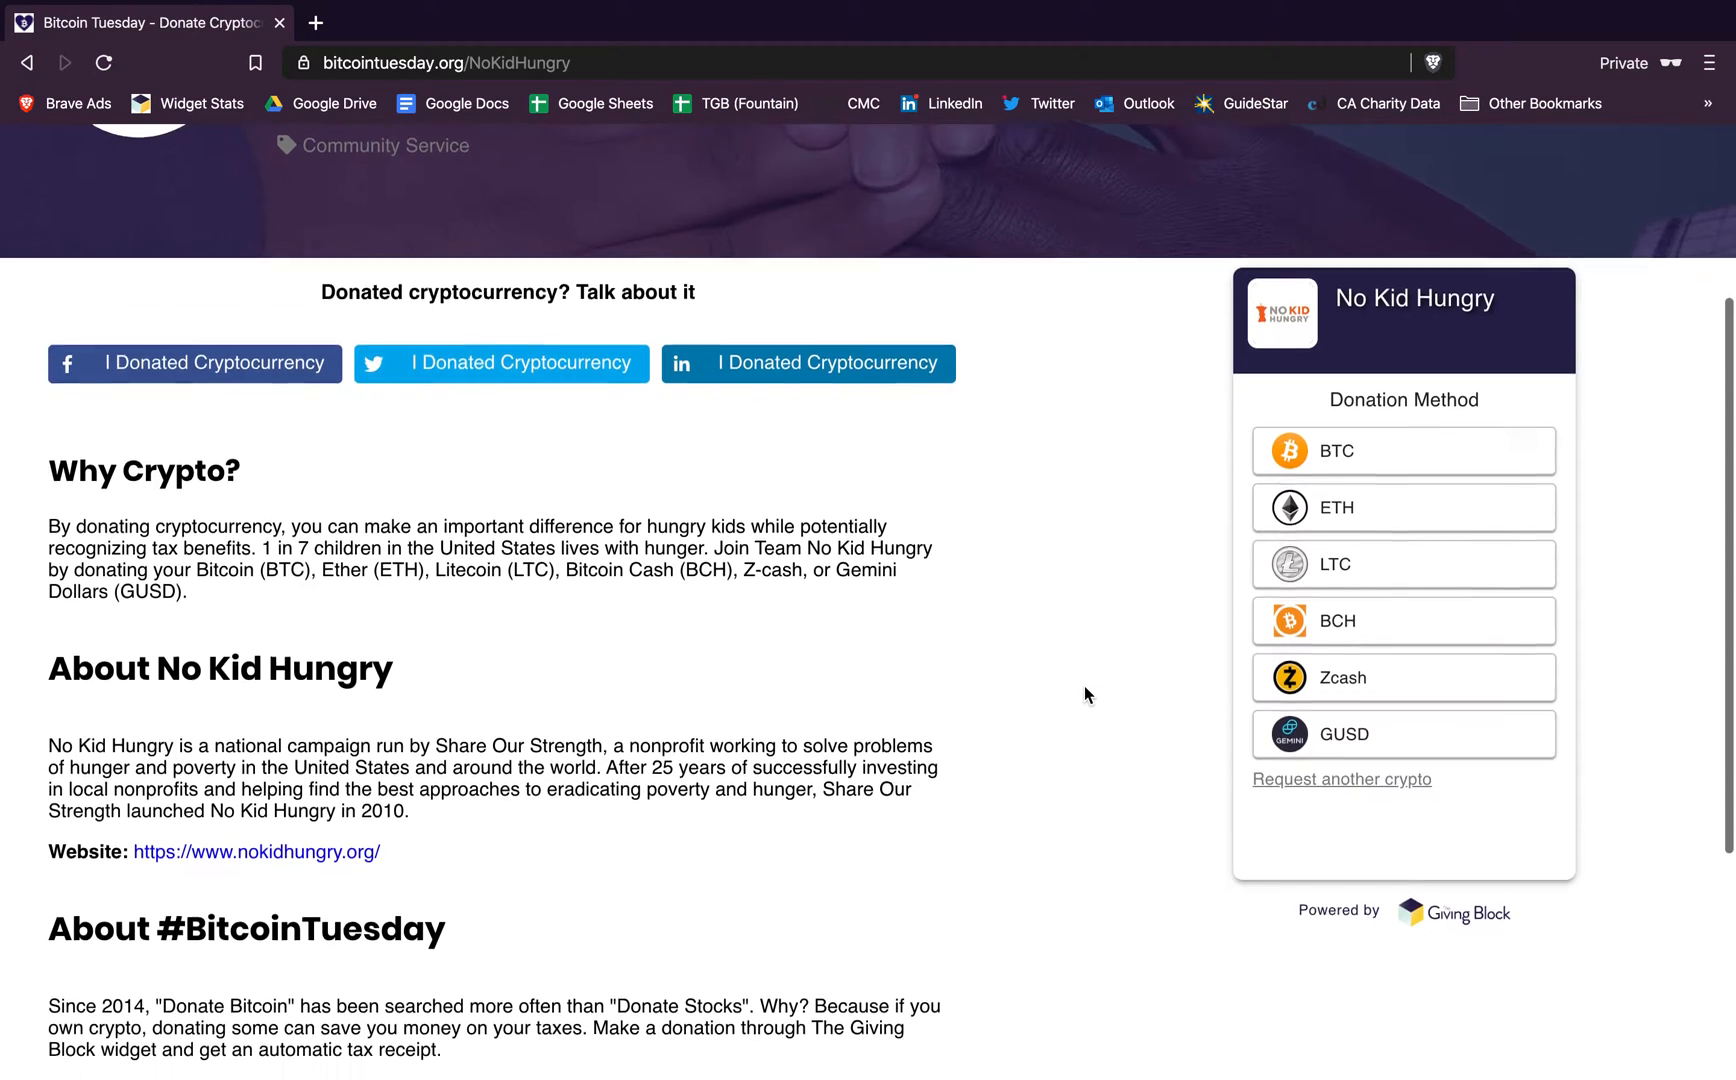
scroll(down, 3)
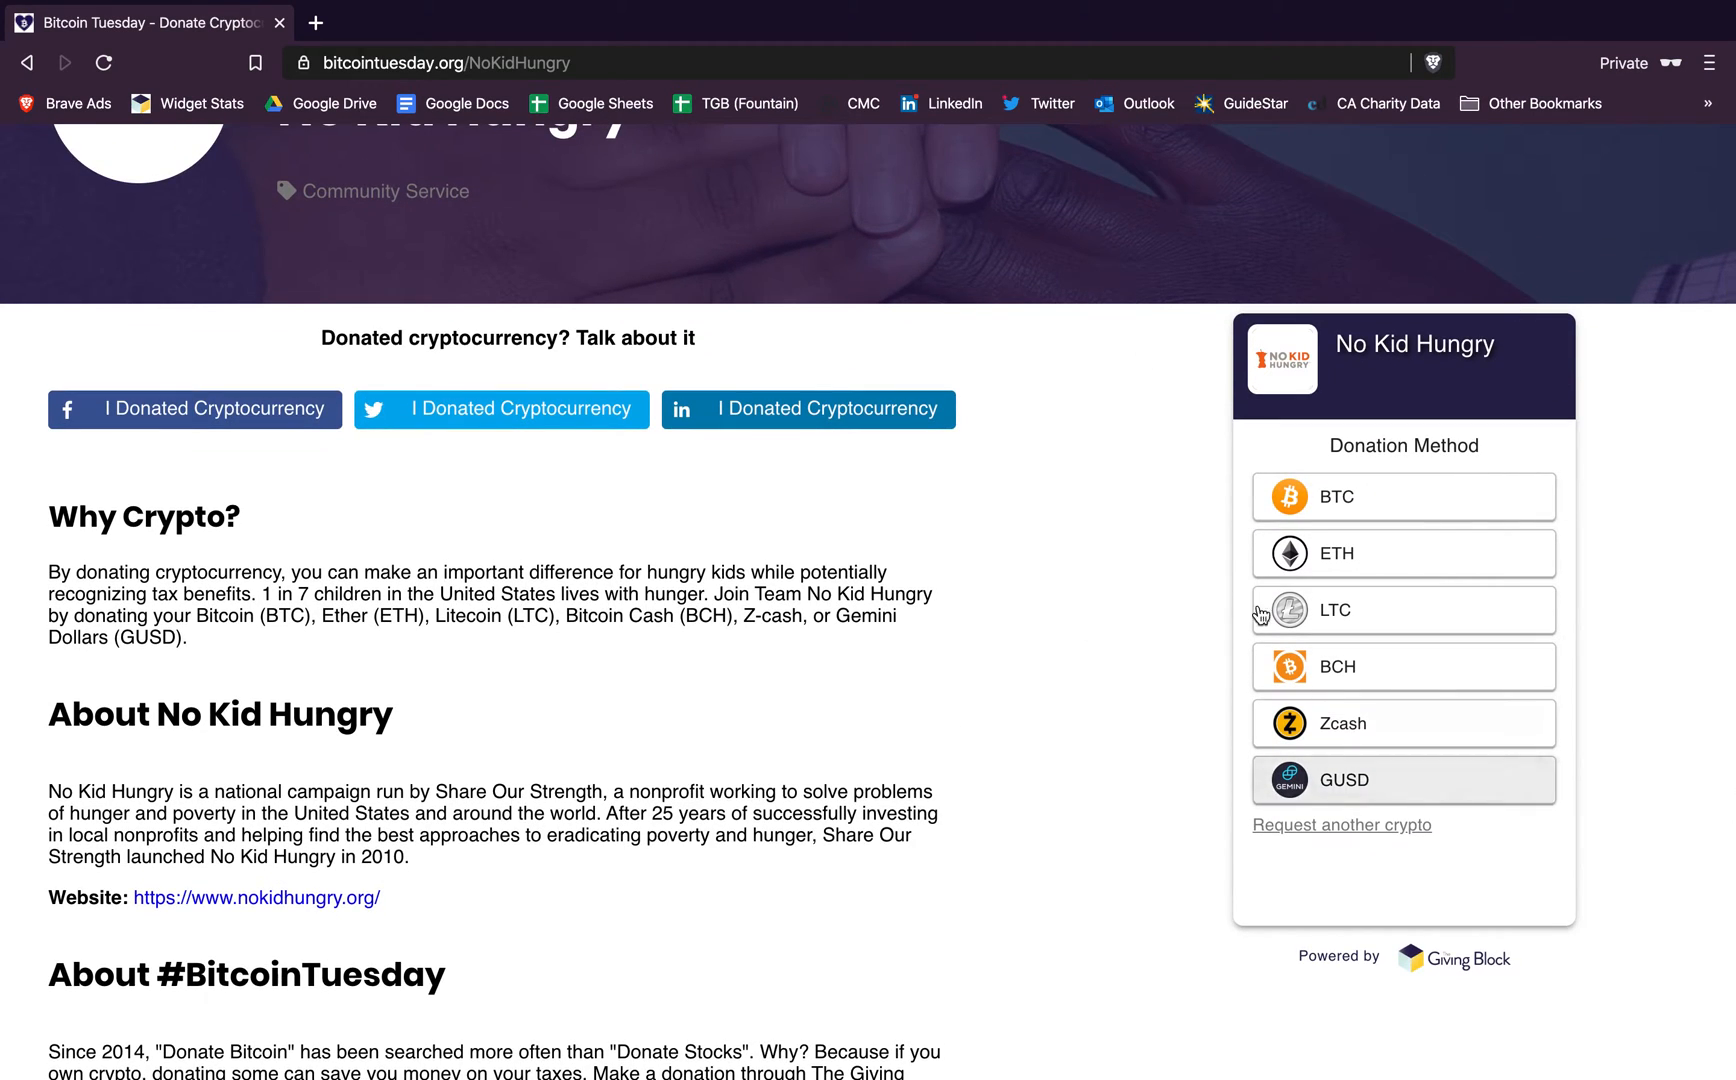
mouse_move(1184, 600)
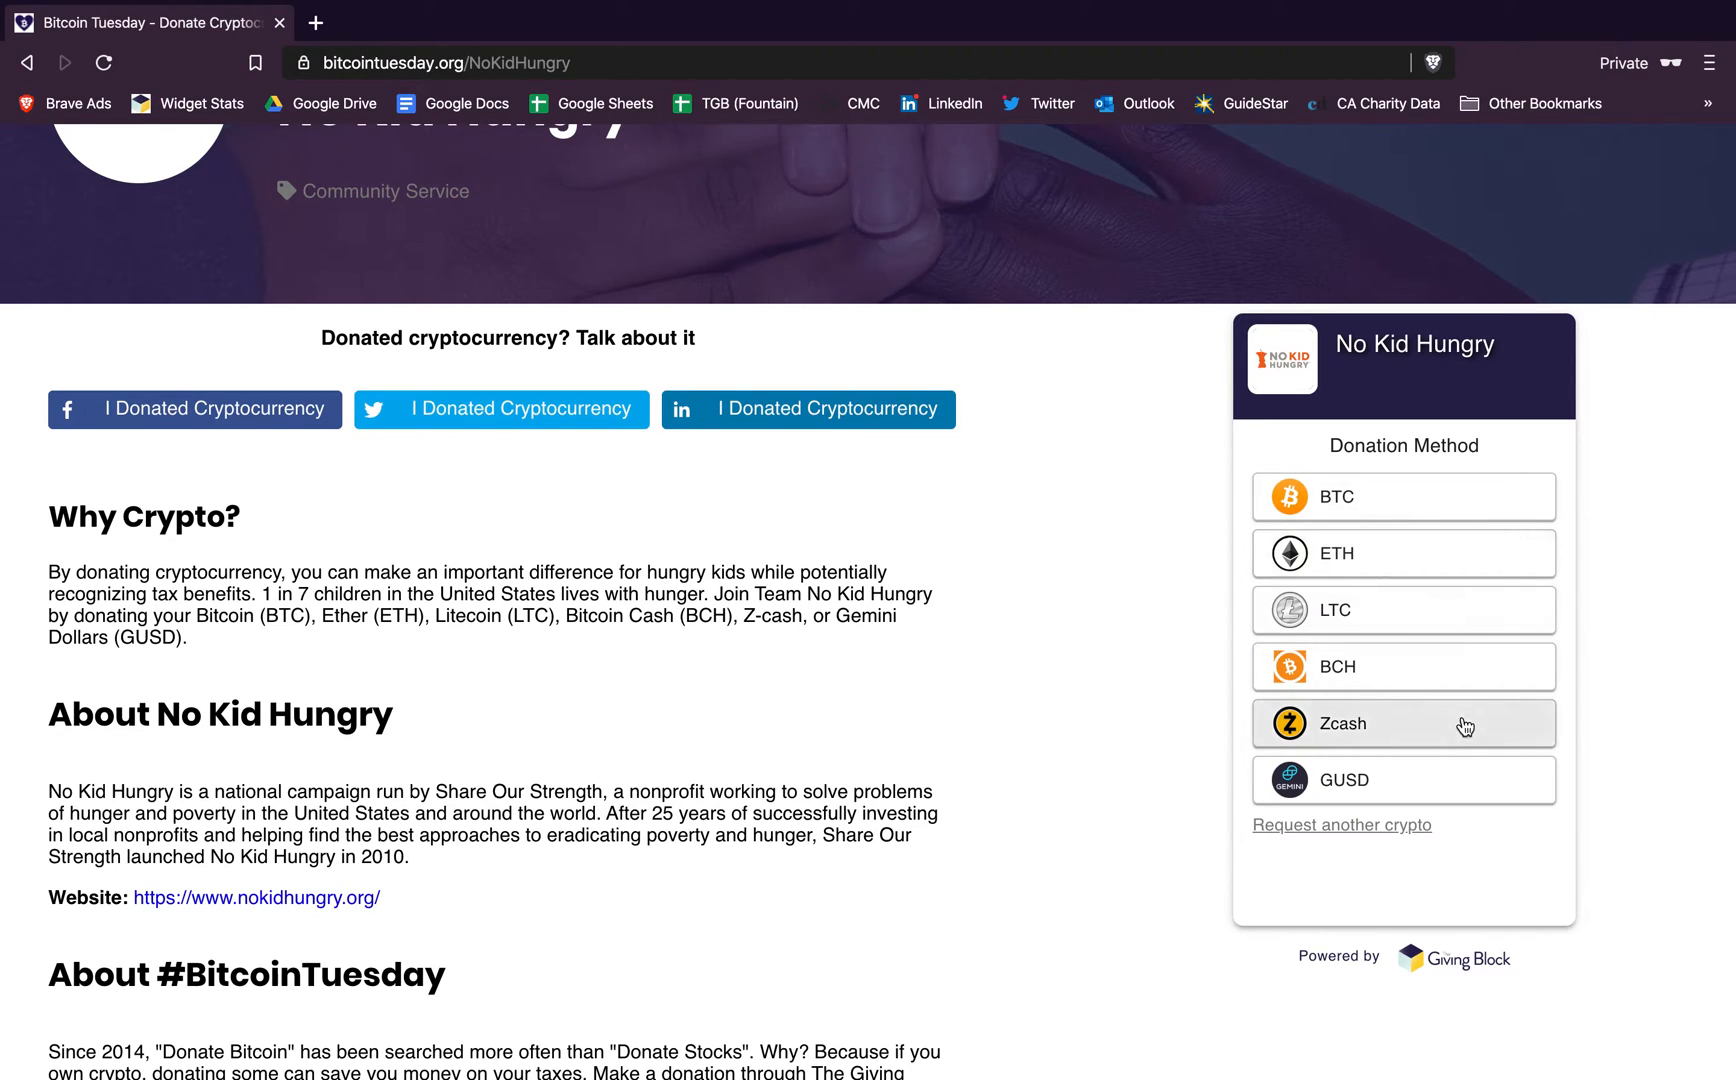
mouse_move(1306, 882)
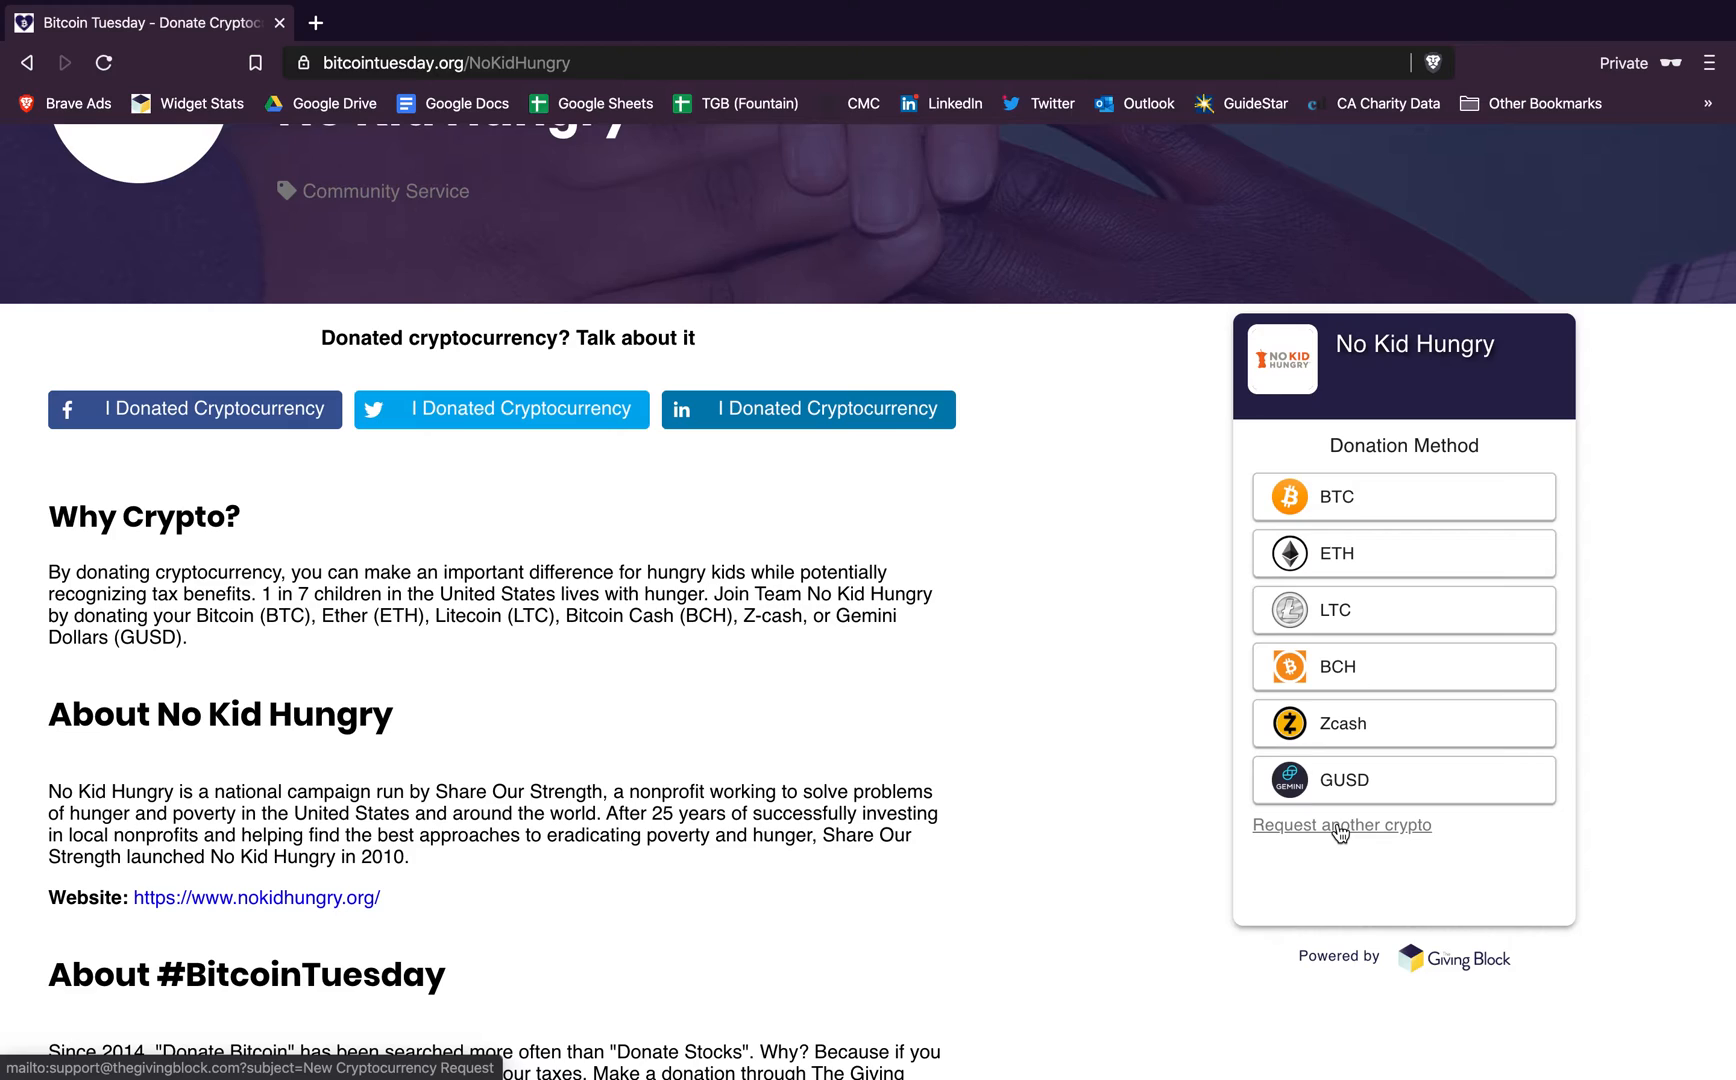
mouse_move(1286, 832)
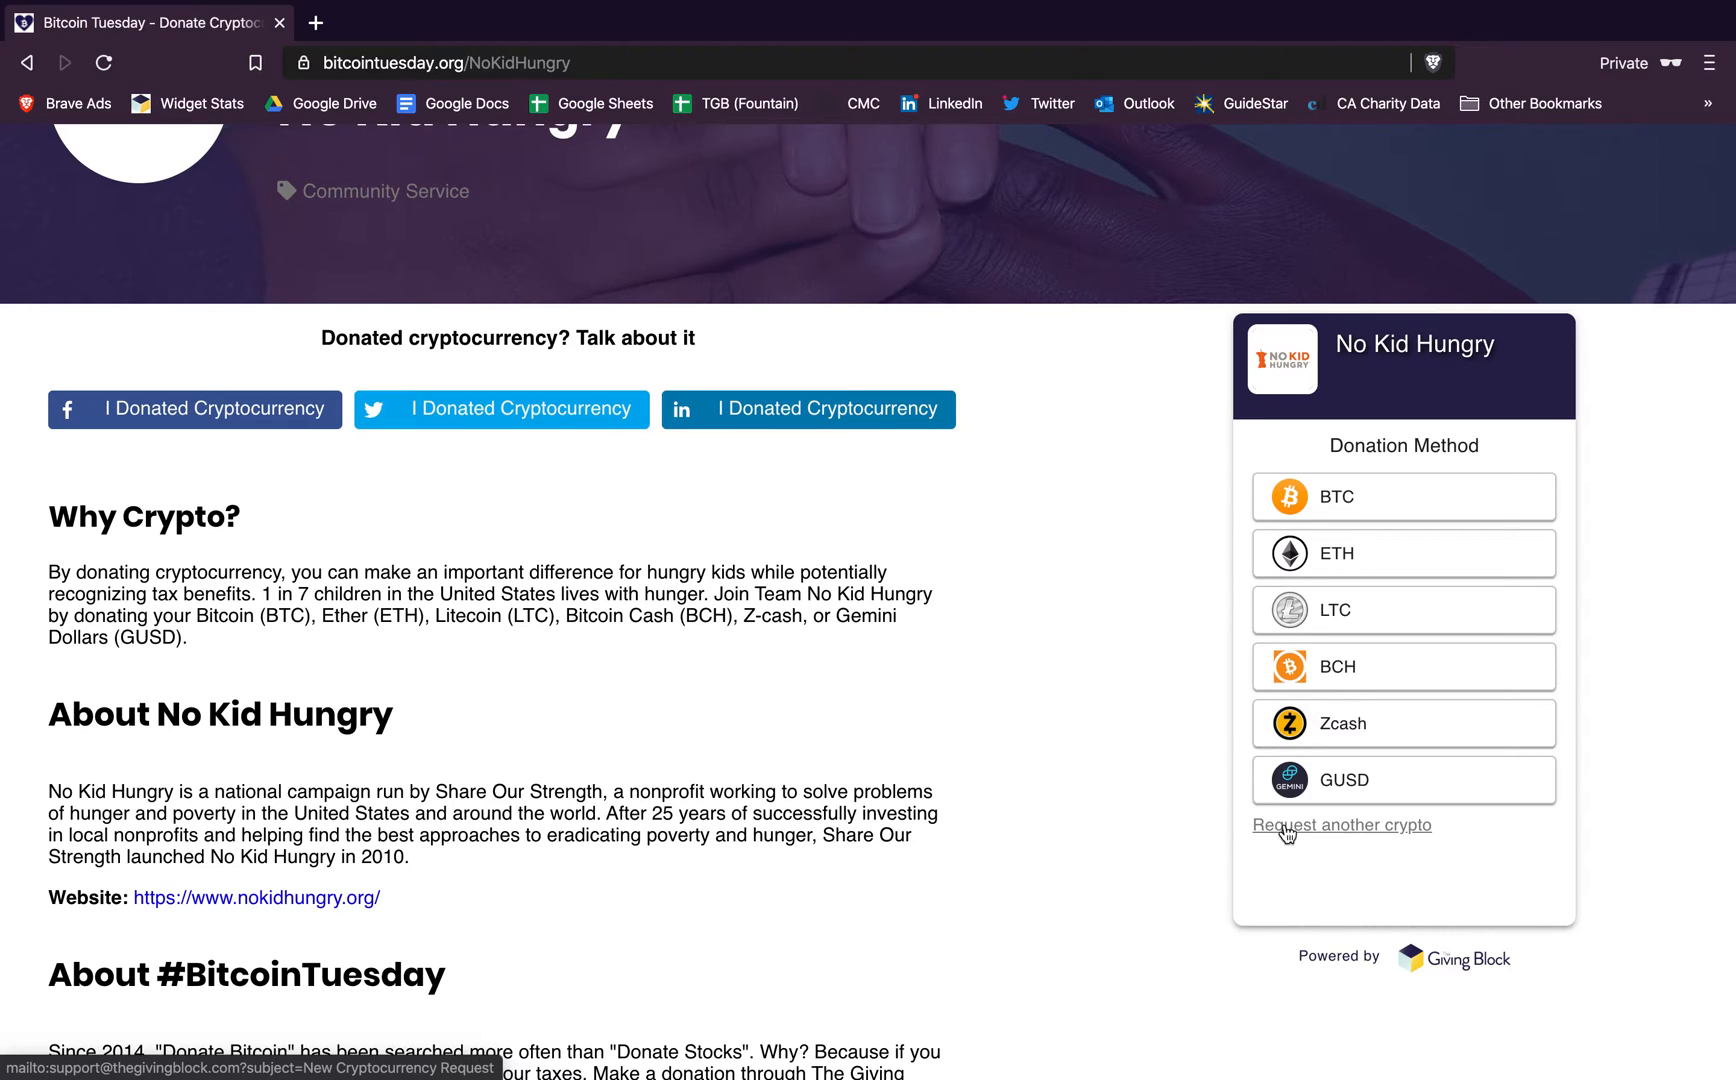
mouse_move(1188, 718)
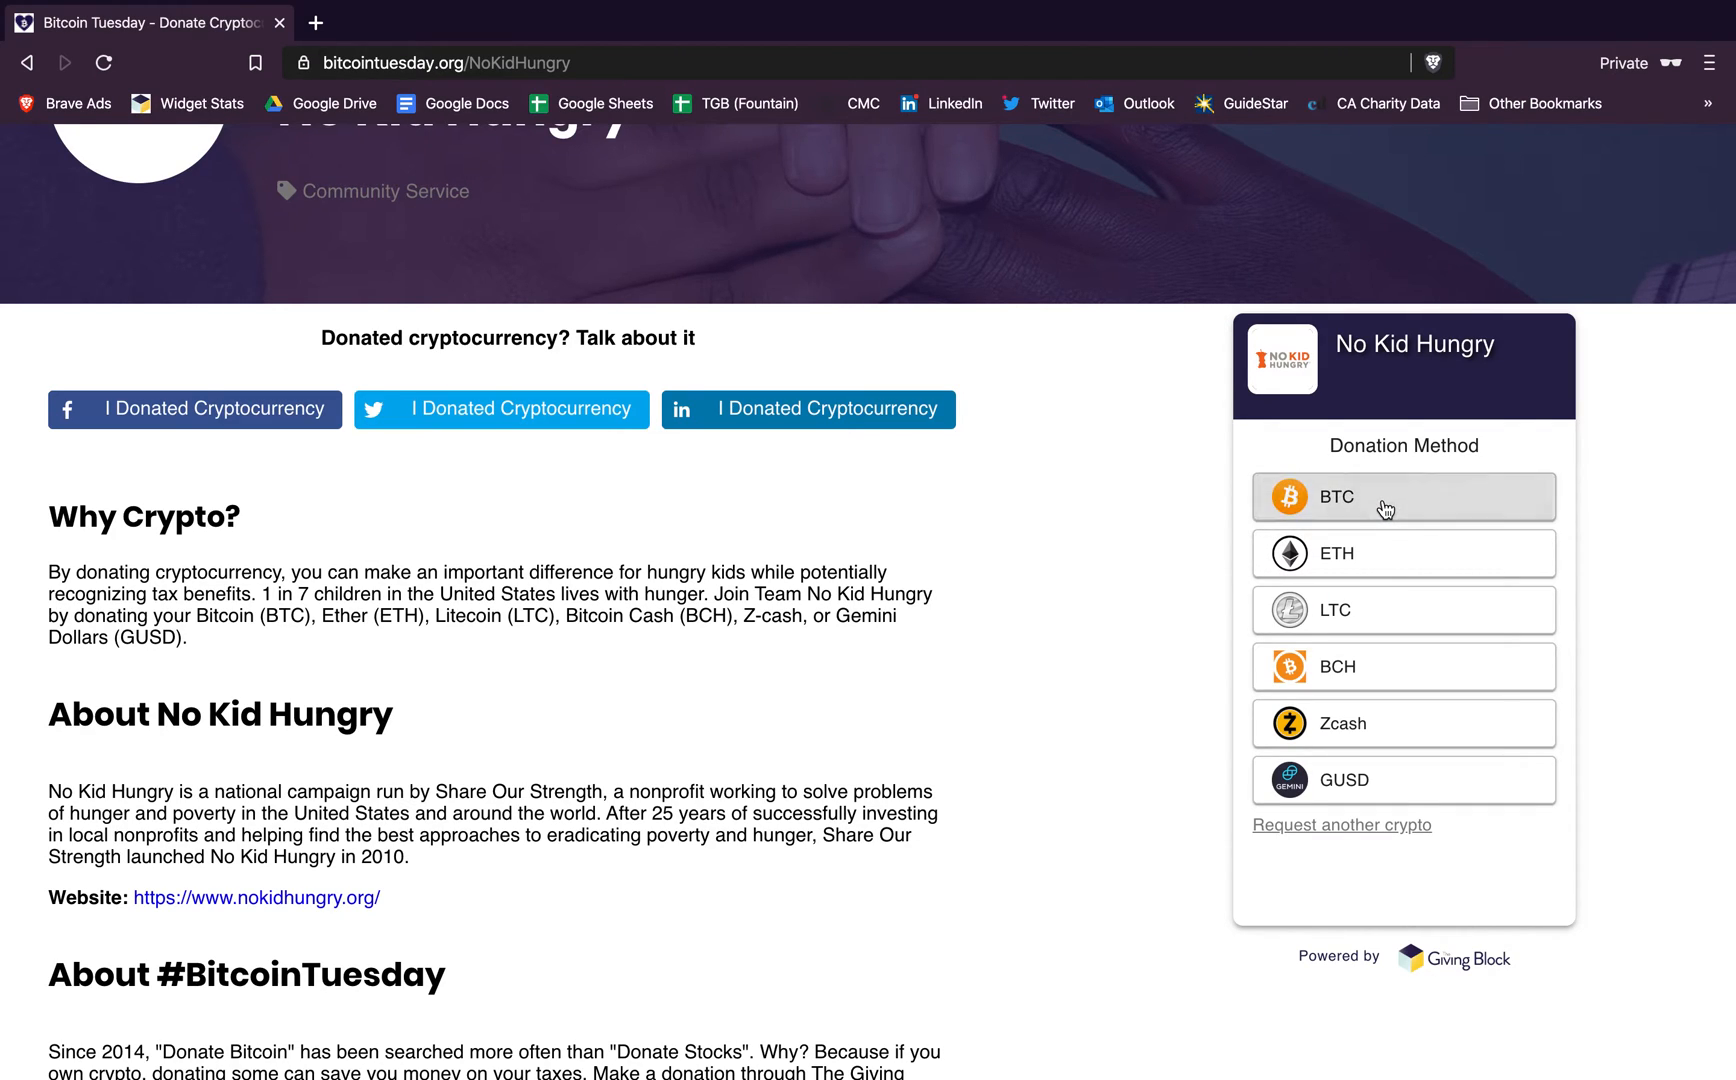
Step: Choose BTC, continue anonymously past the Your Info form, and proceed to the pledge amount
click(1402, 496)
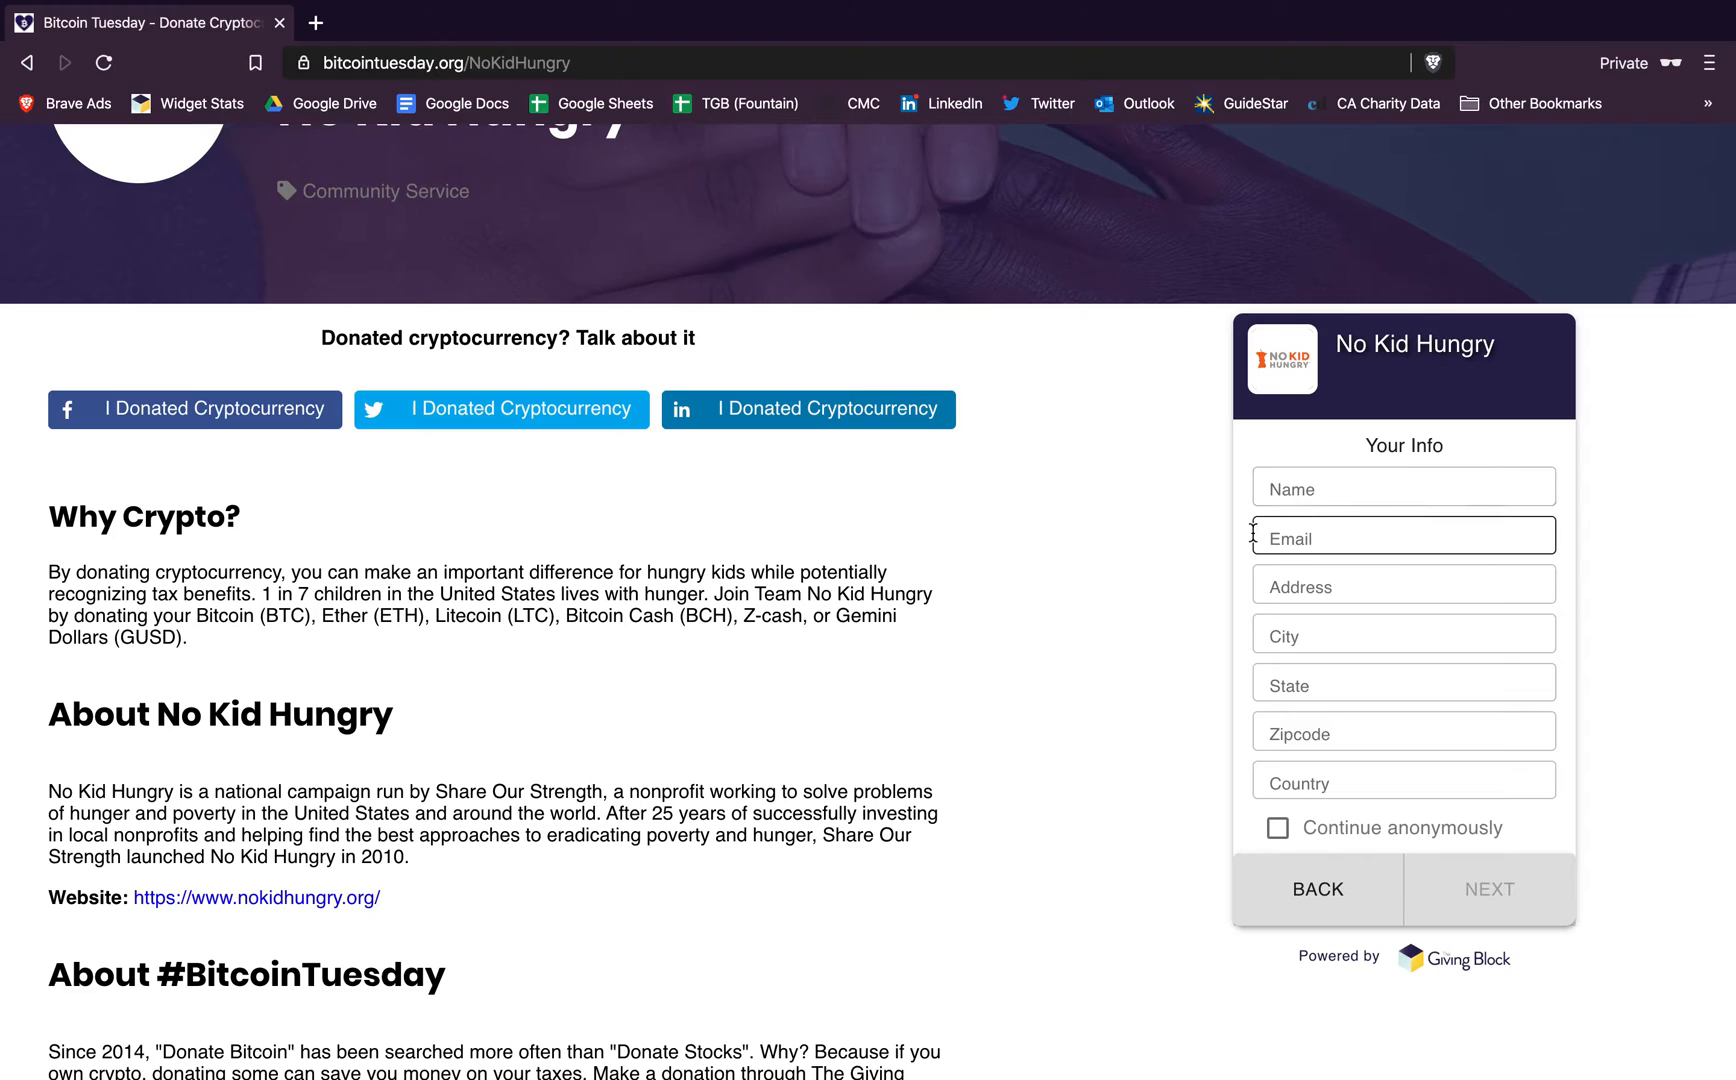
mouse_move(1242, 552)
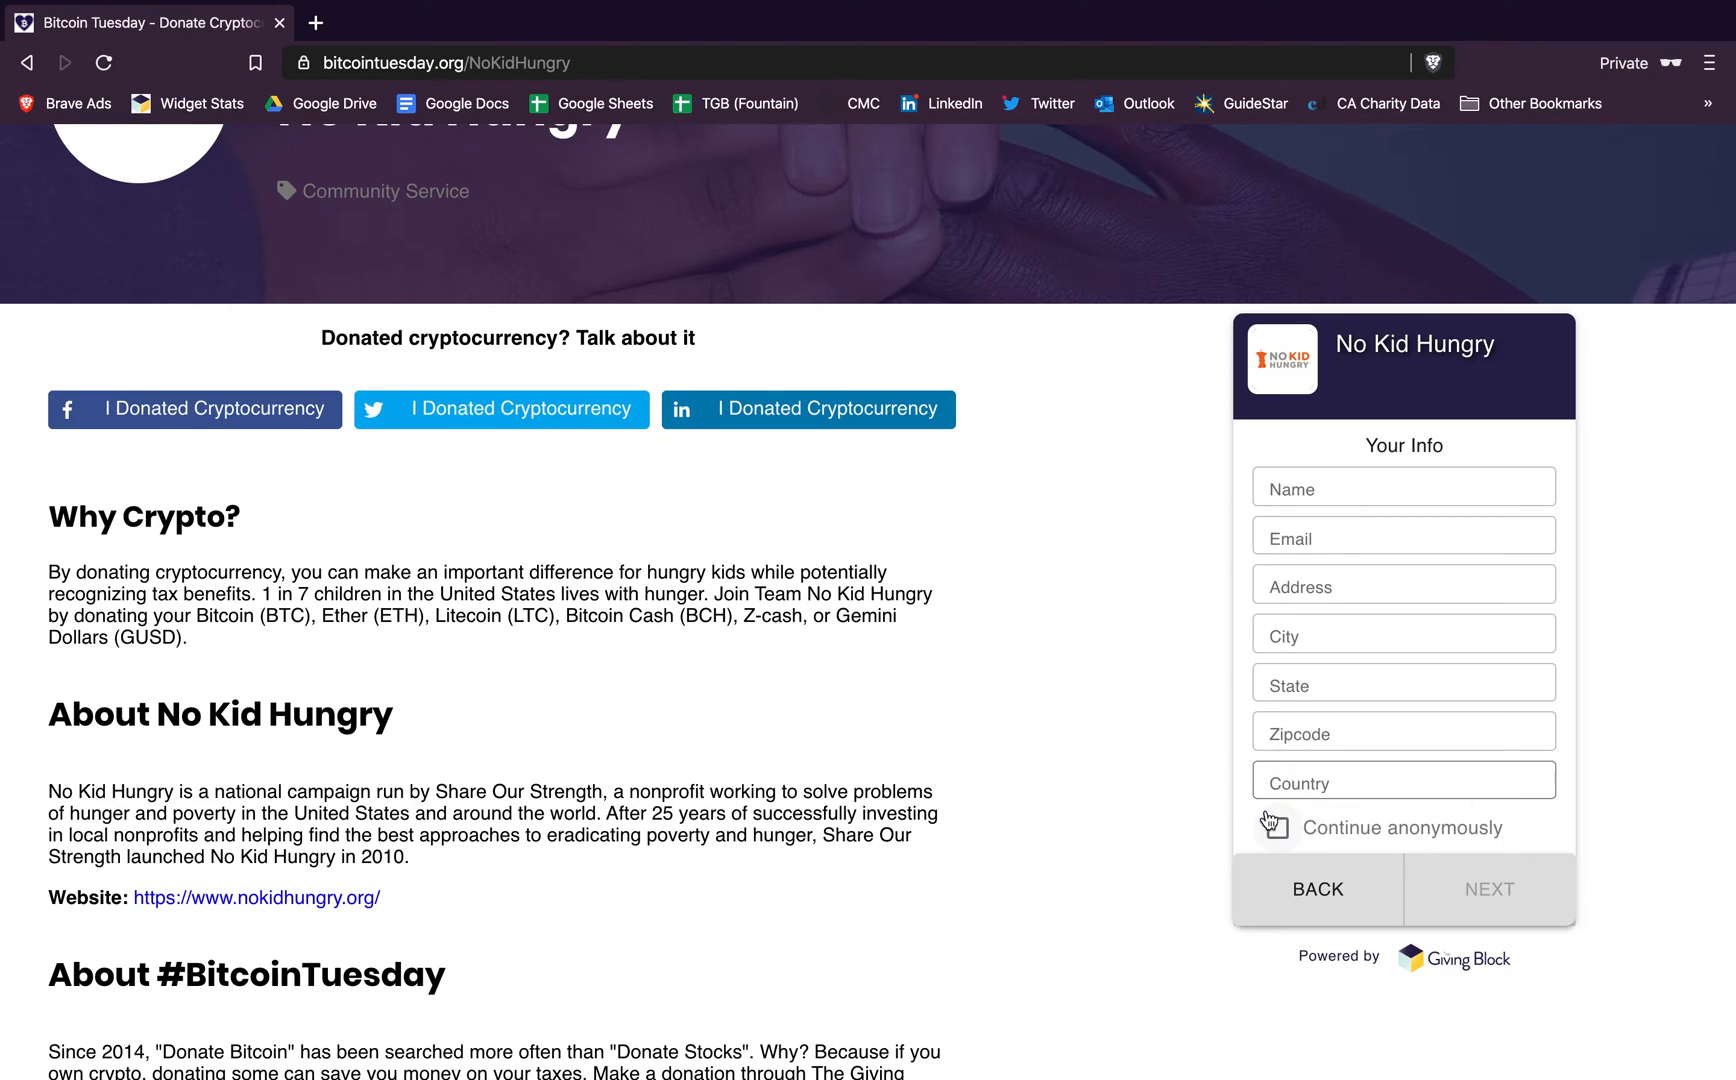
click(1276, 828)
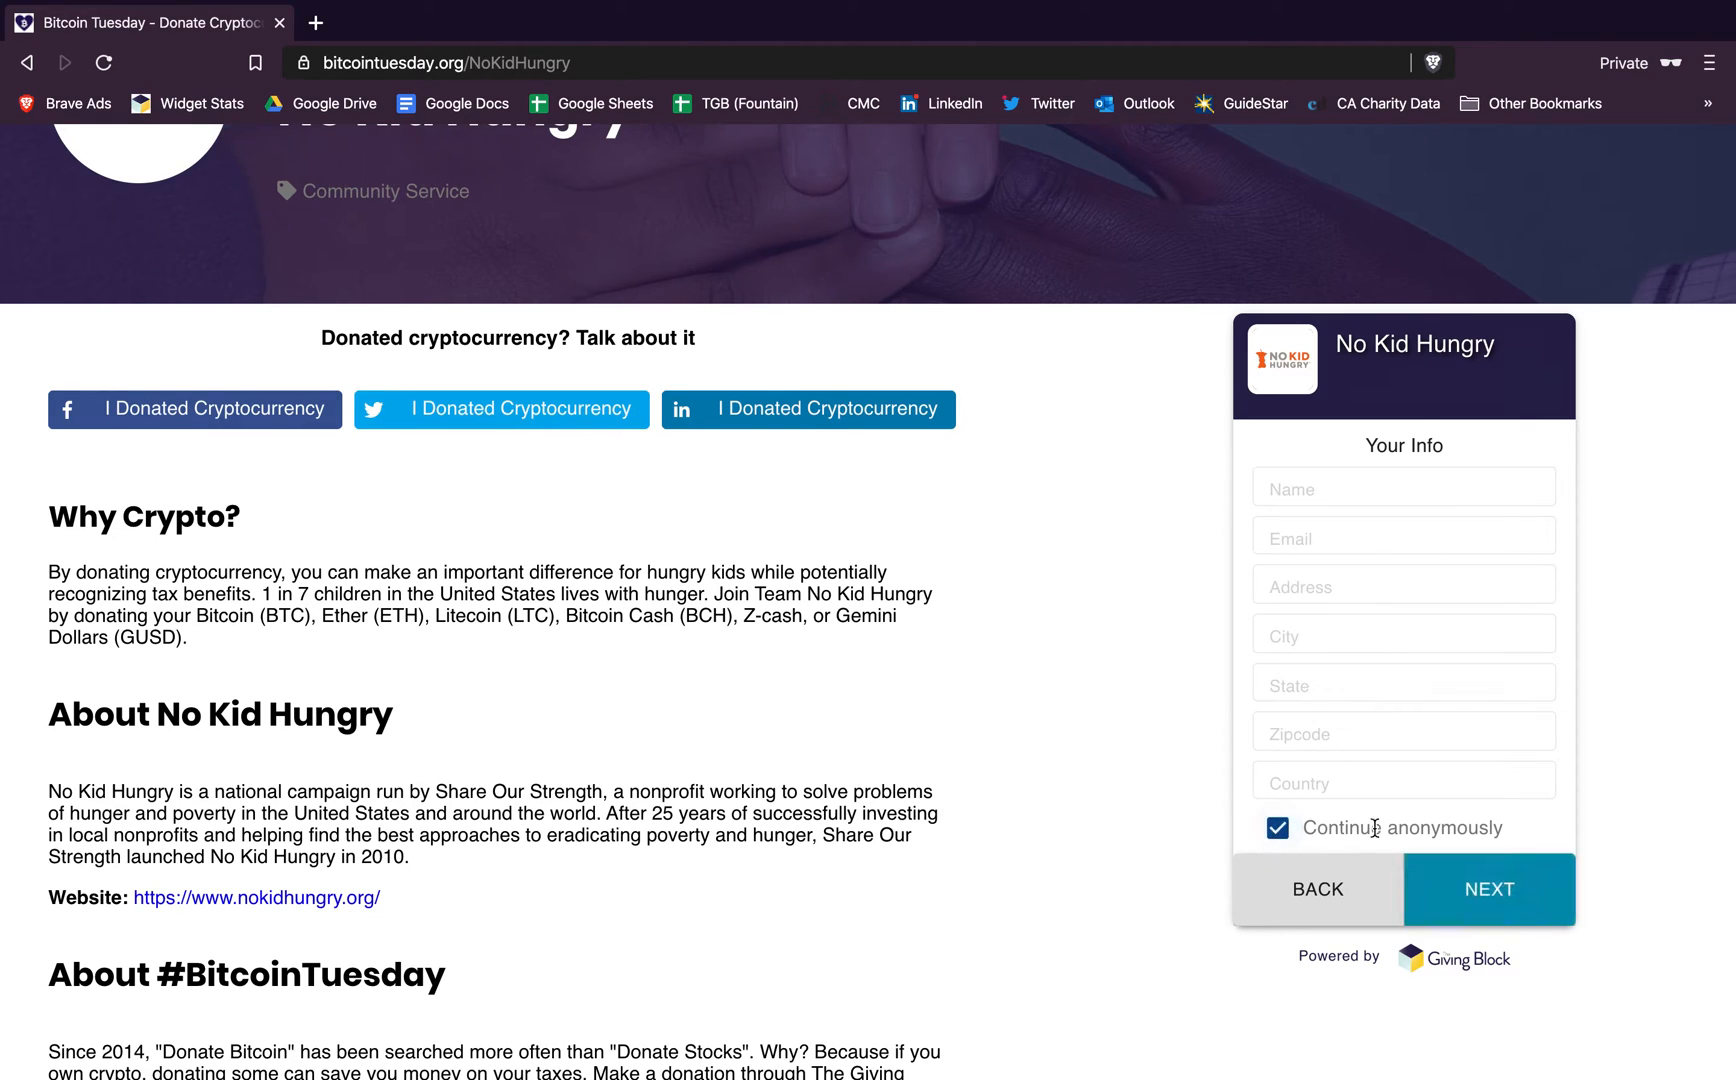
click(1488, 888)
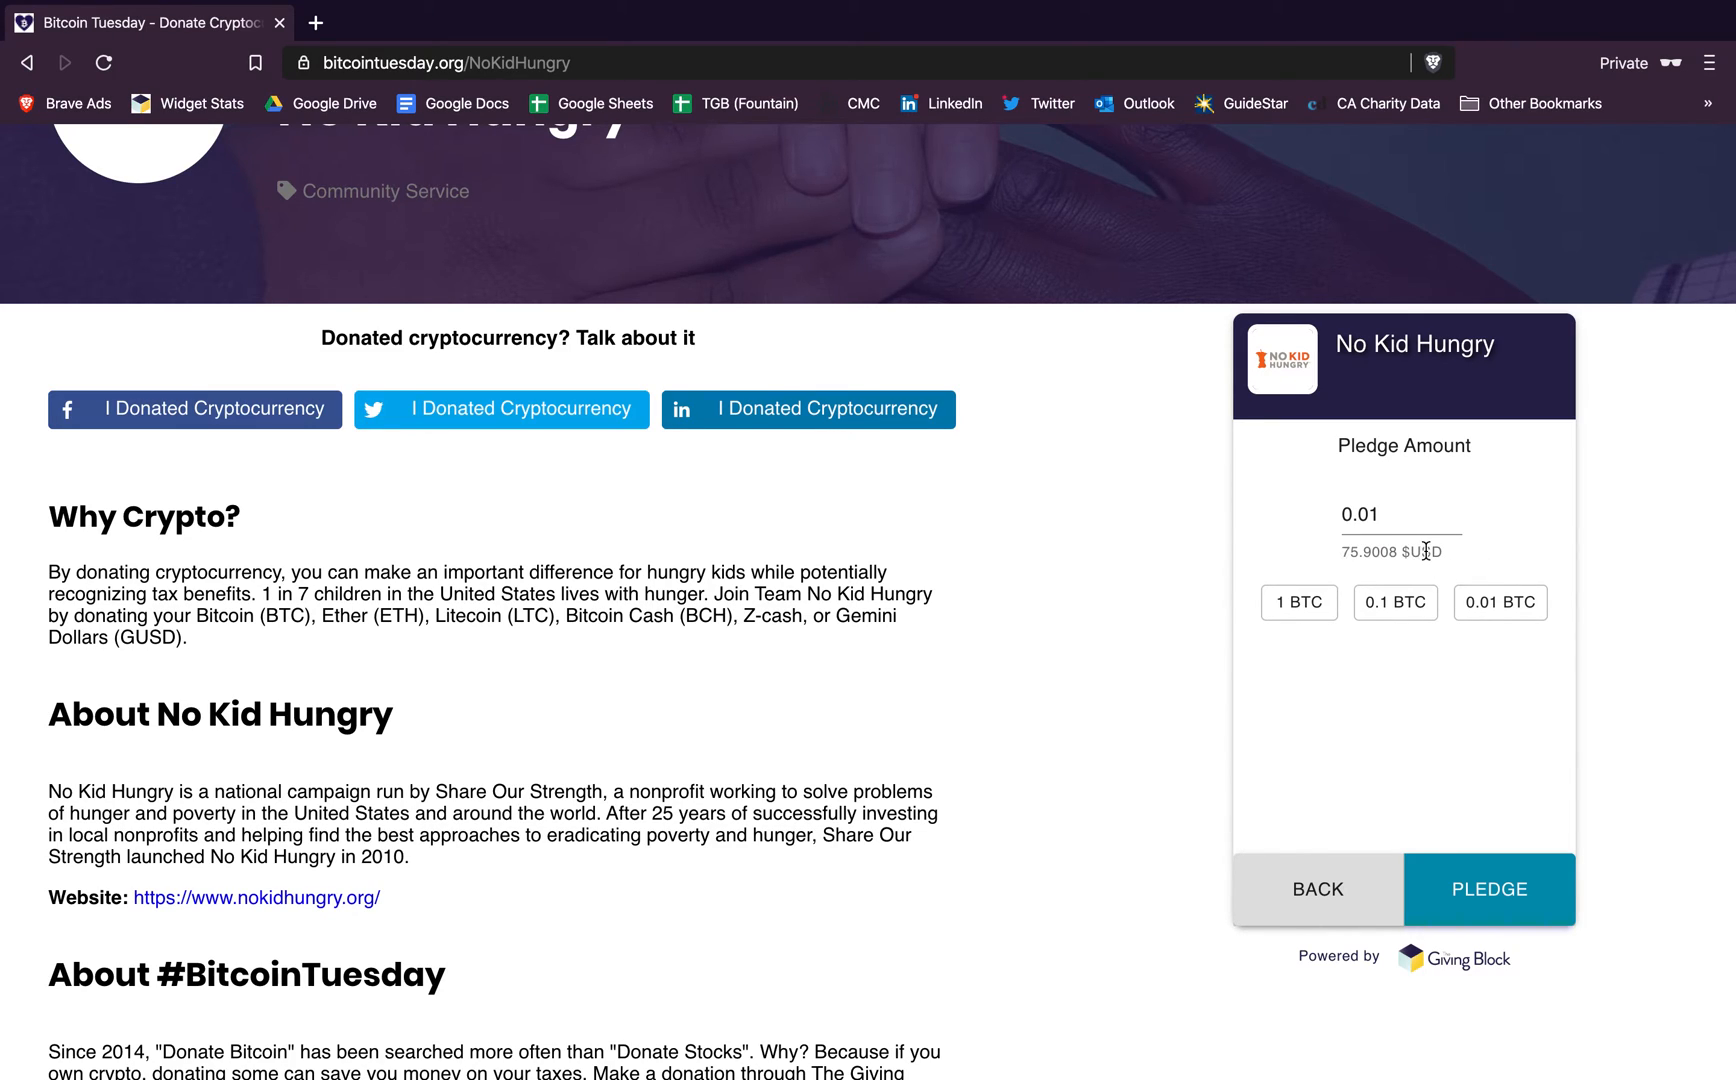
mouse_move(1392, 766)
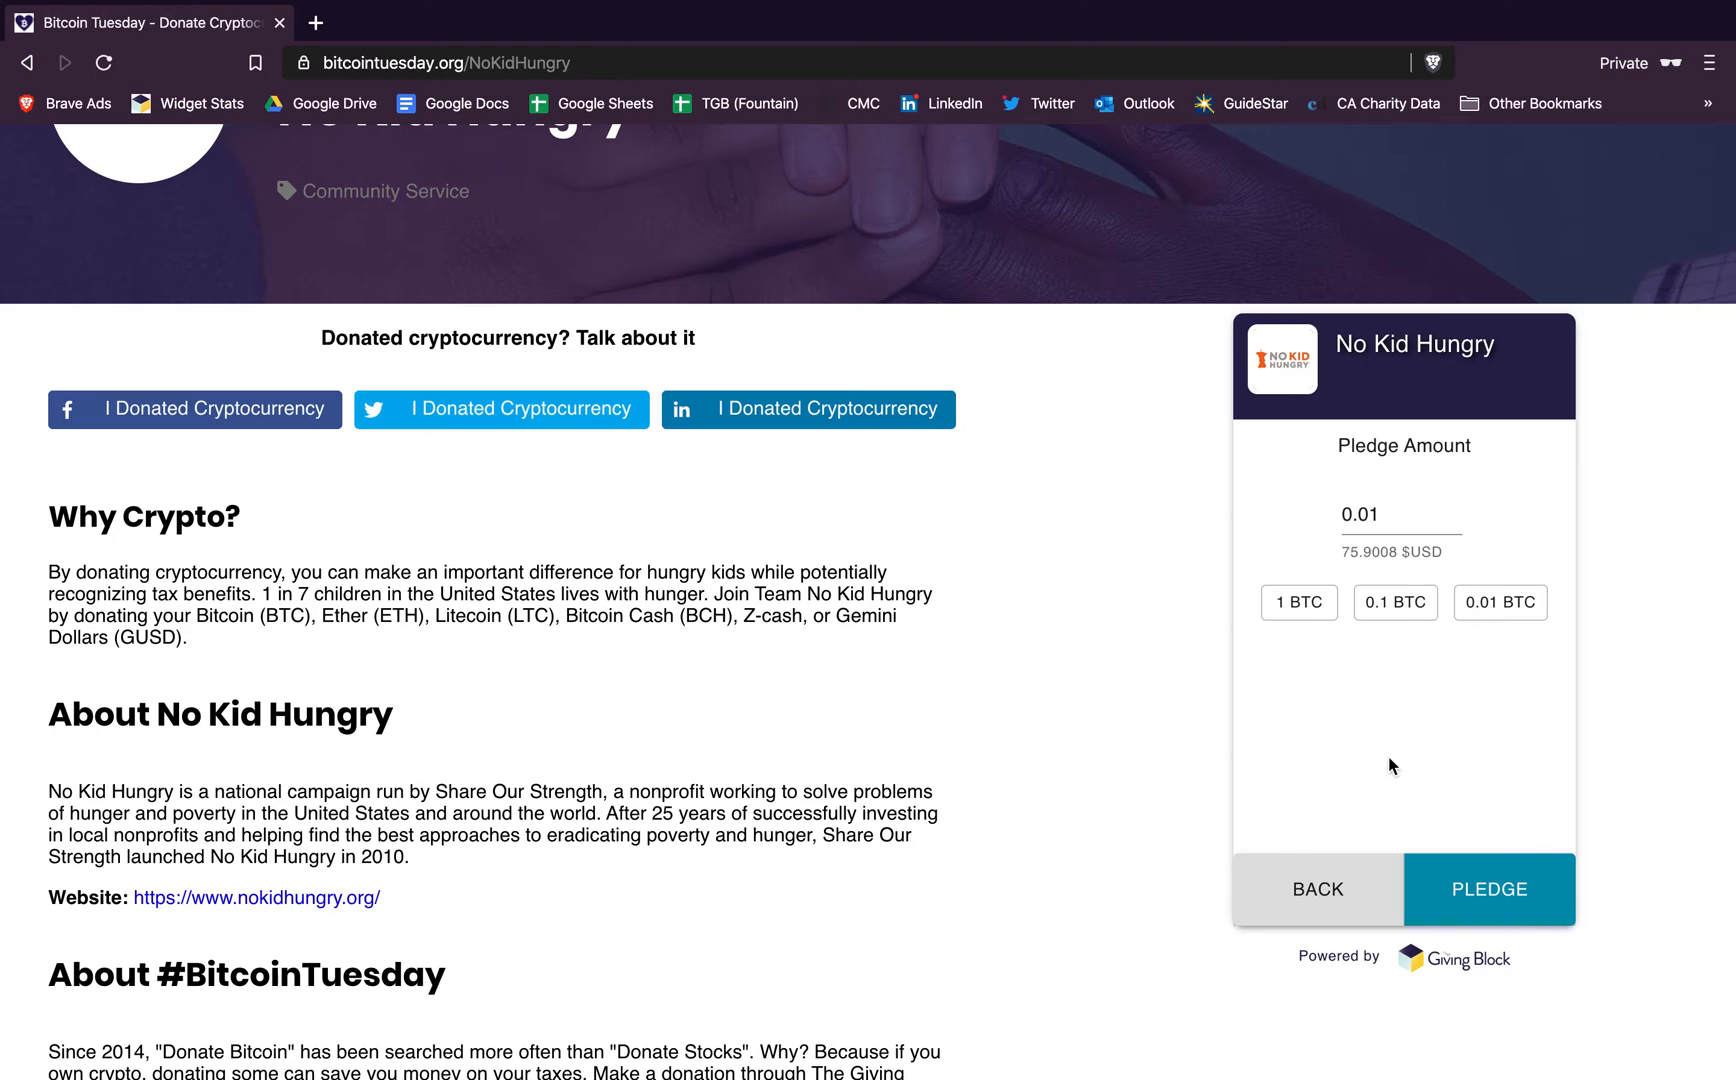
Step: Pledge 0.01 BTC (about $75.90) to No Kid Hungry, bringing up the confirmation dialog
click(1400, 514)
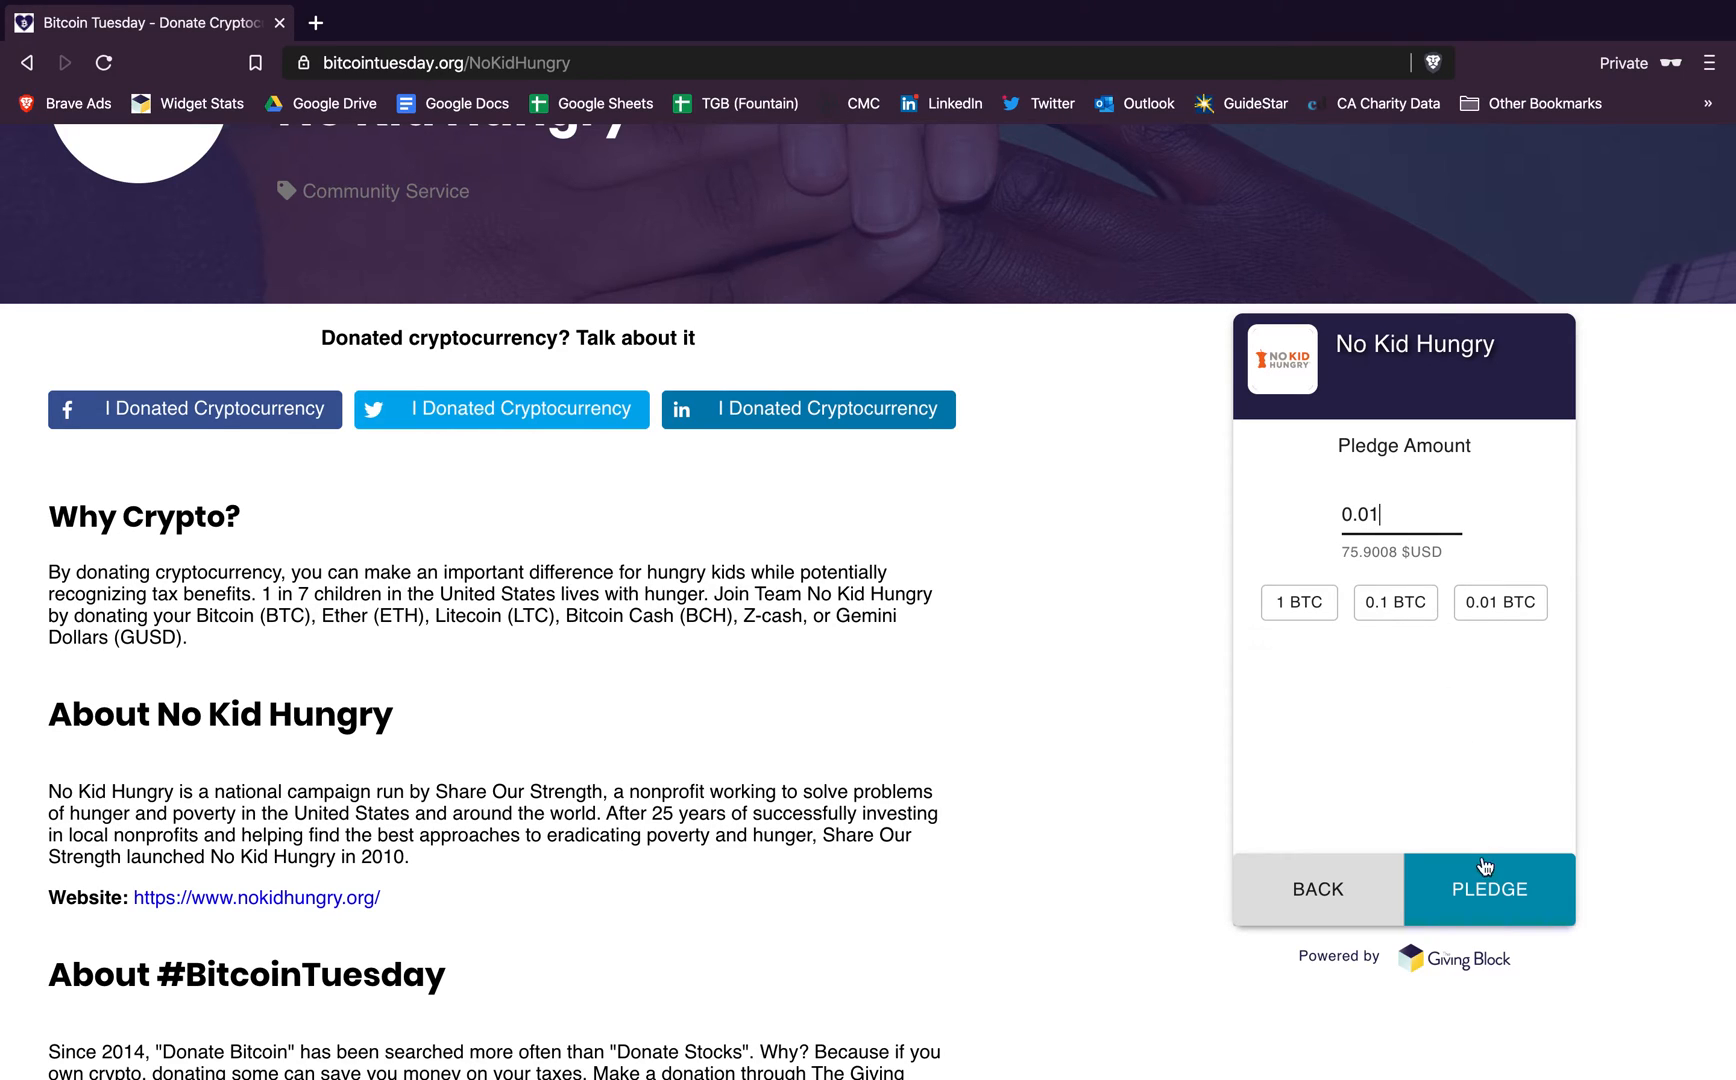
click(1488, 888)
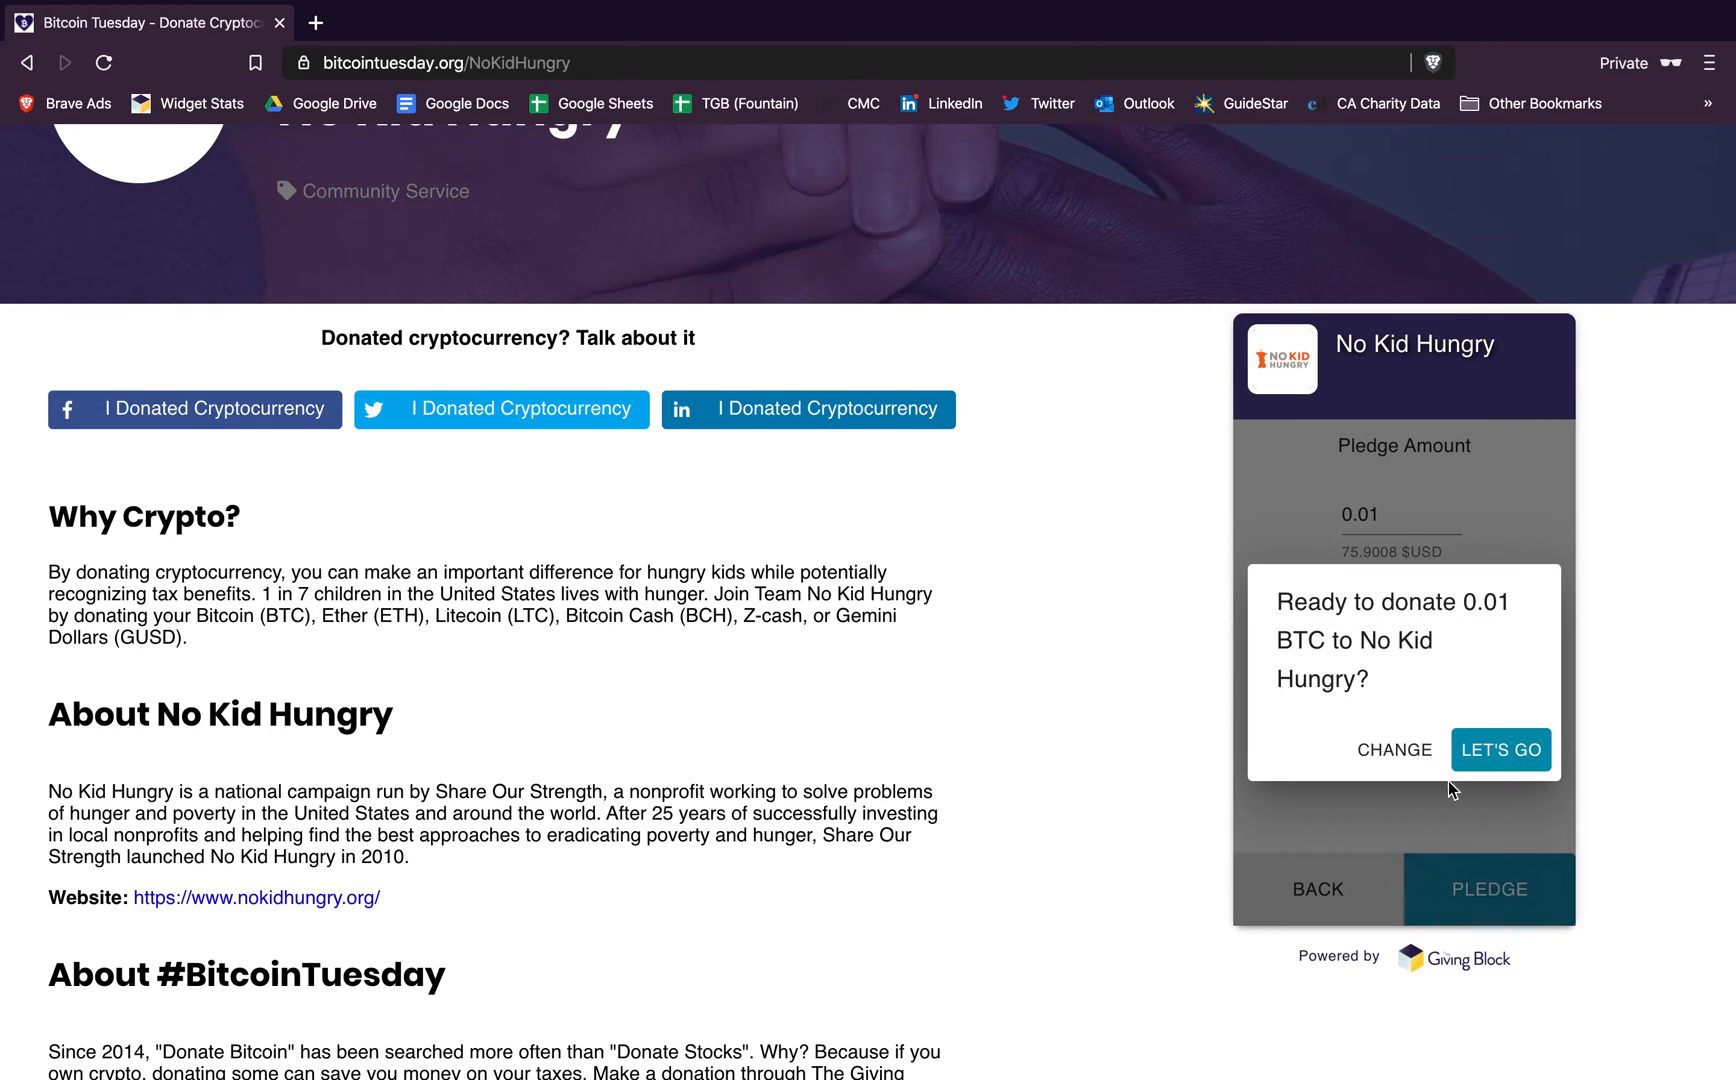
Step: Confirm the 0.01 BTC donation to get the payment address, QR code and tax receipt form
click(1502, 750)
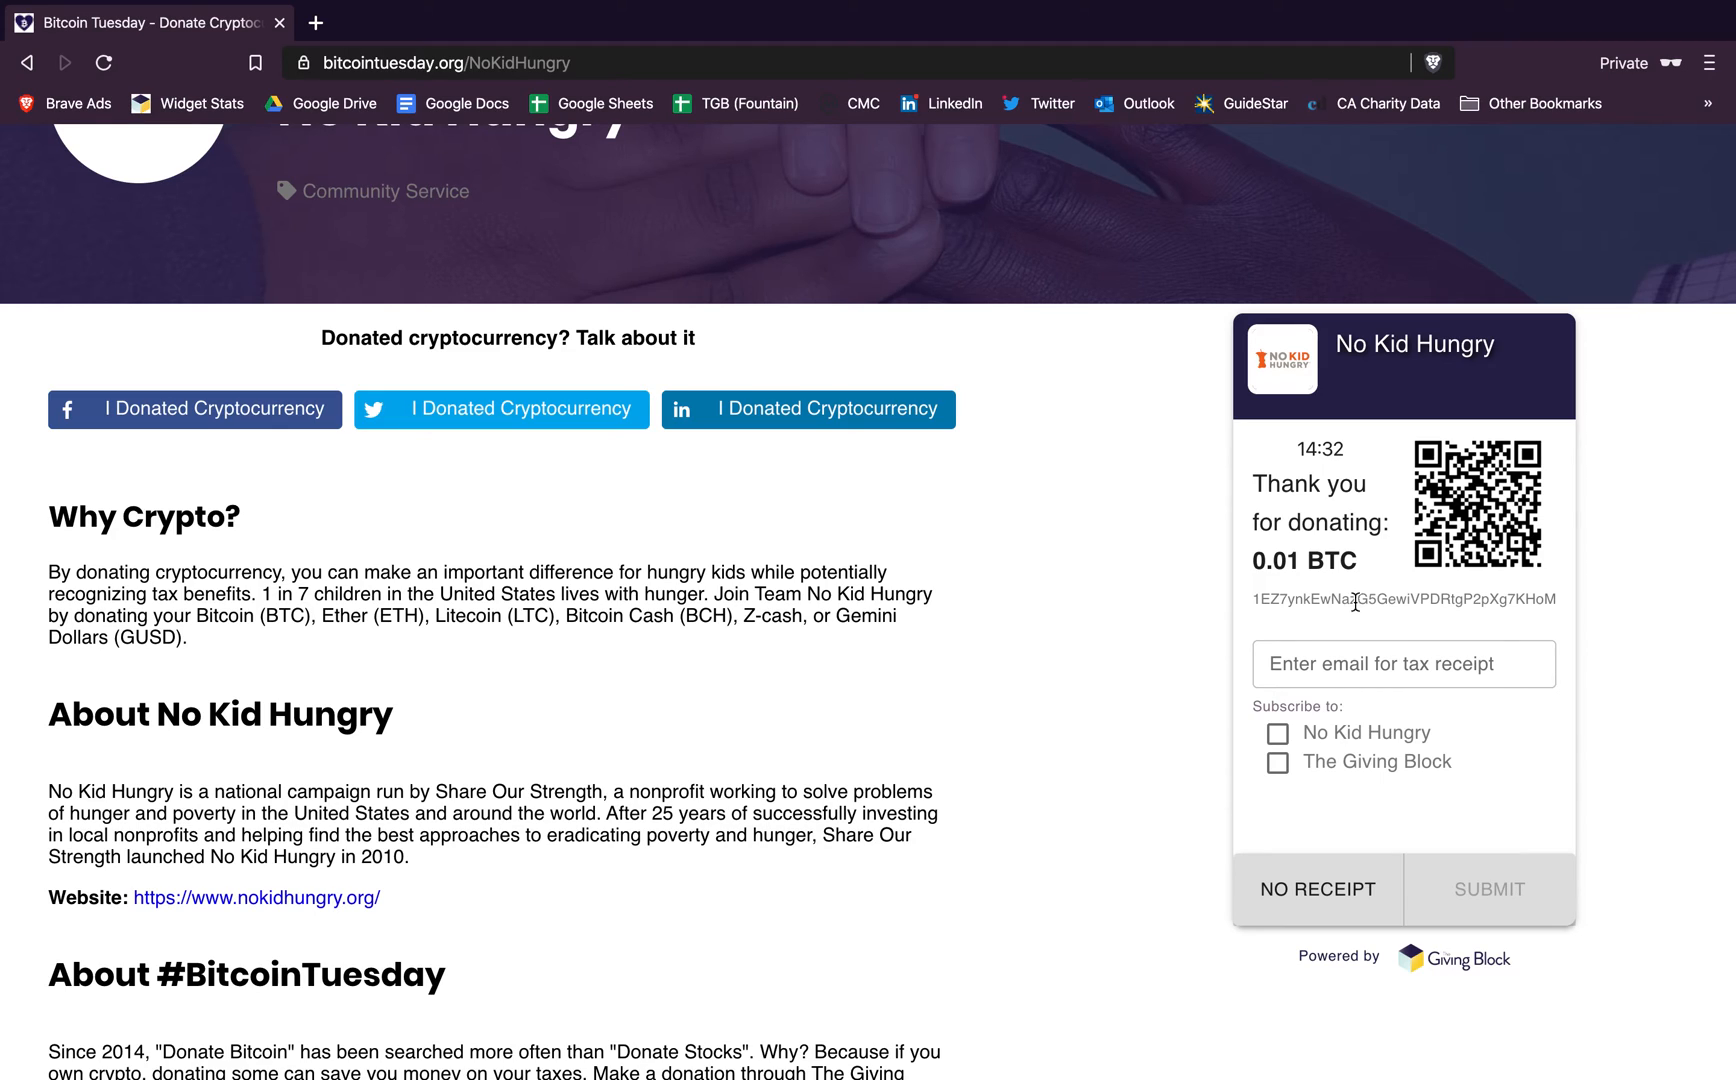
click(1402, 664)
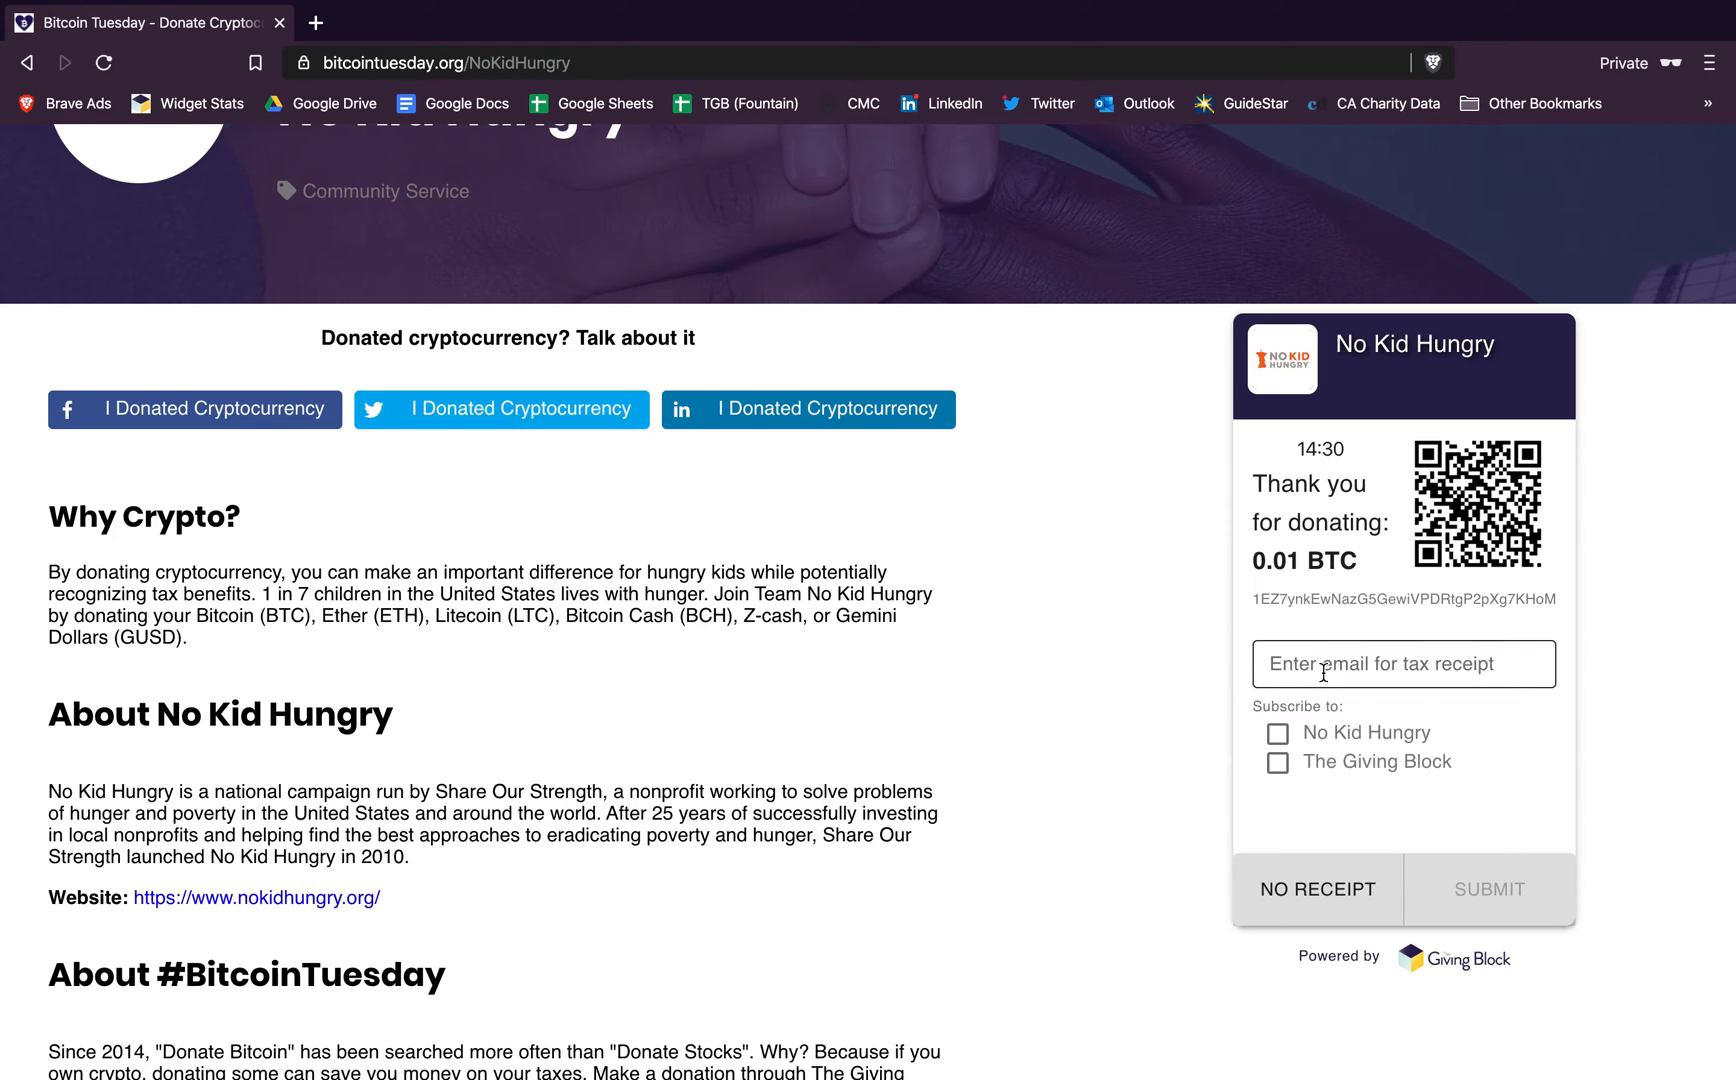
click(1402, 664)
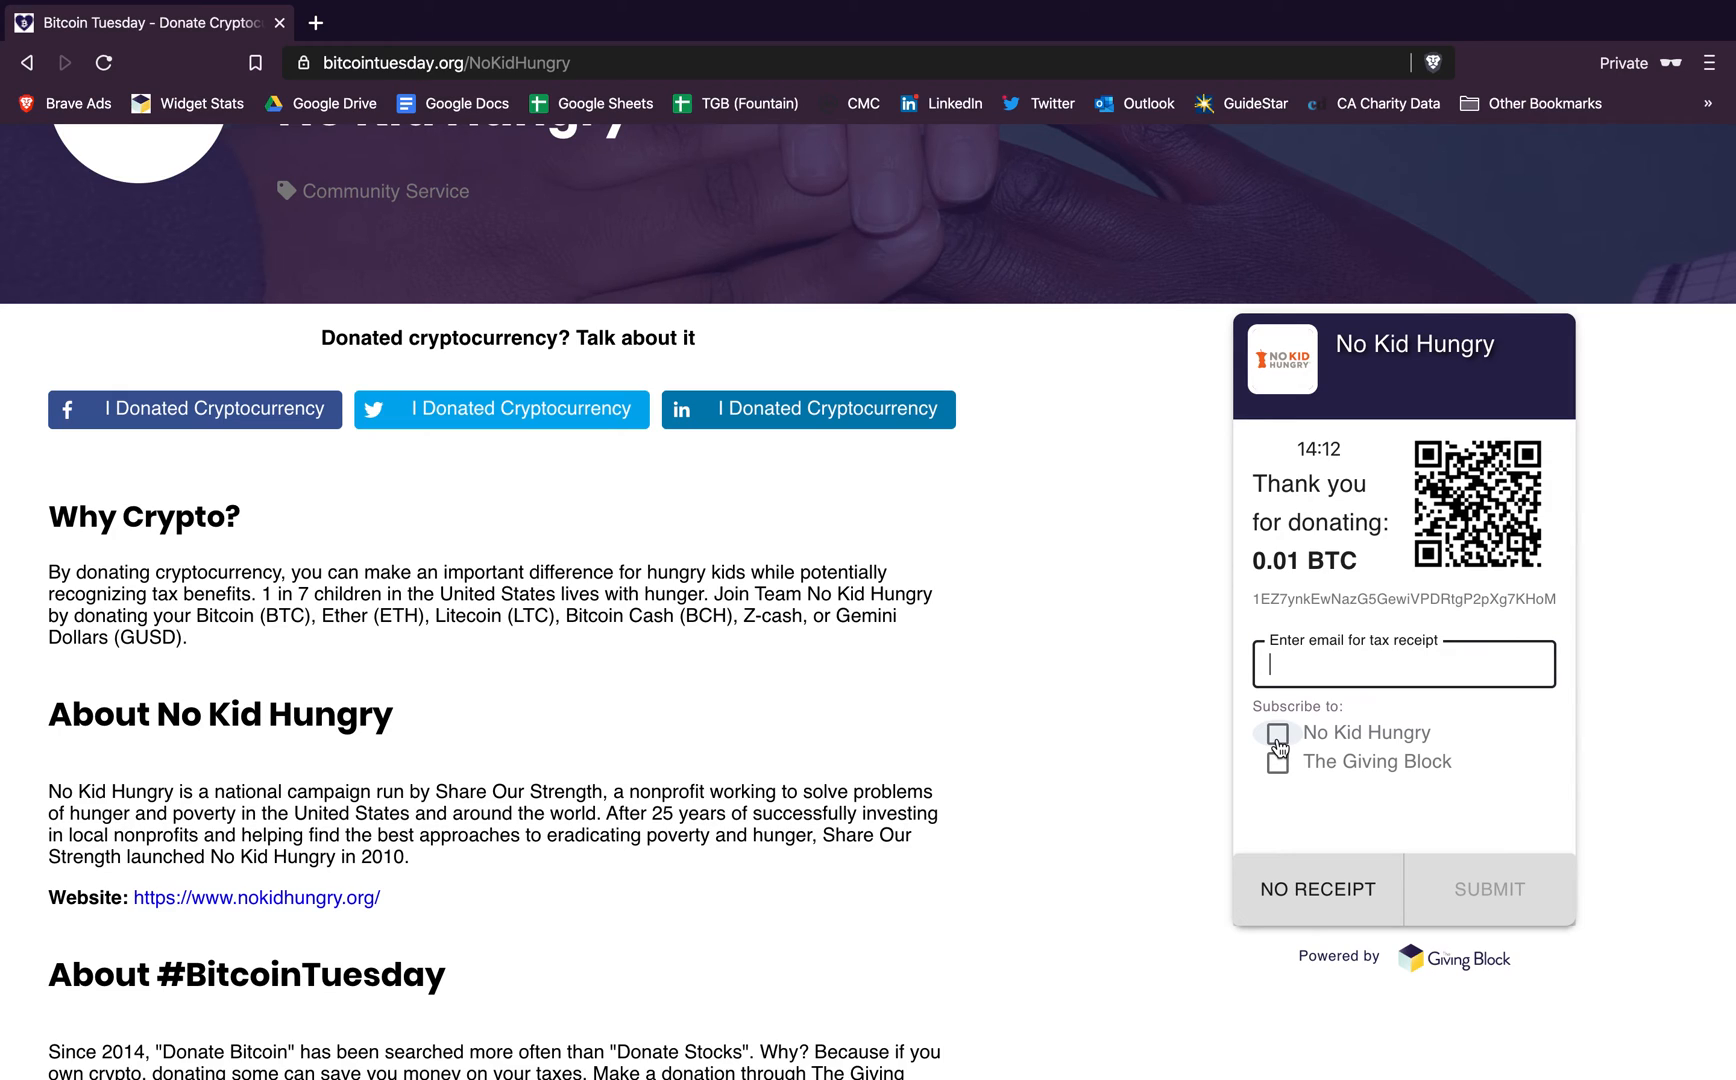
mouse_move(1276, 758)
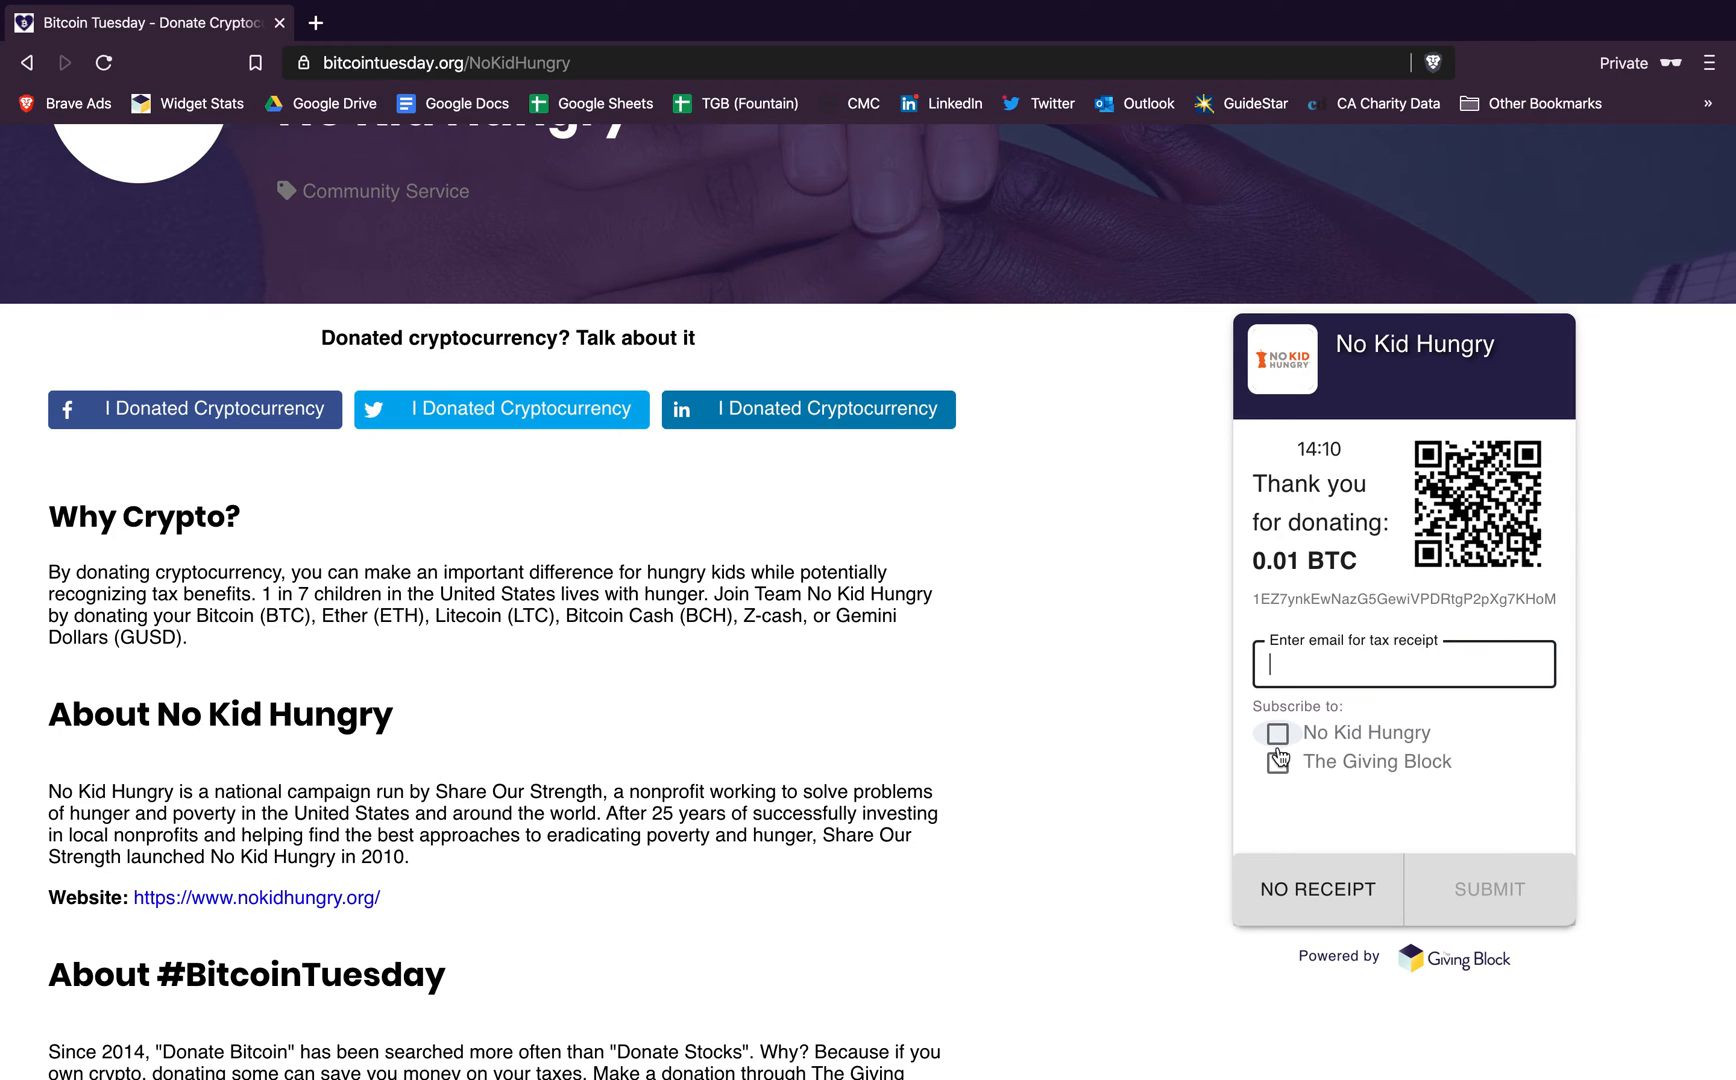
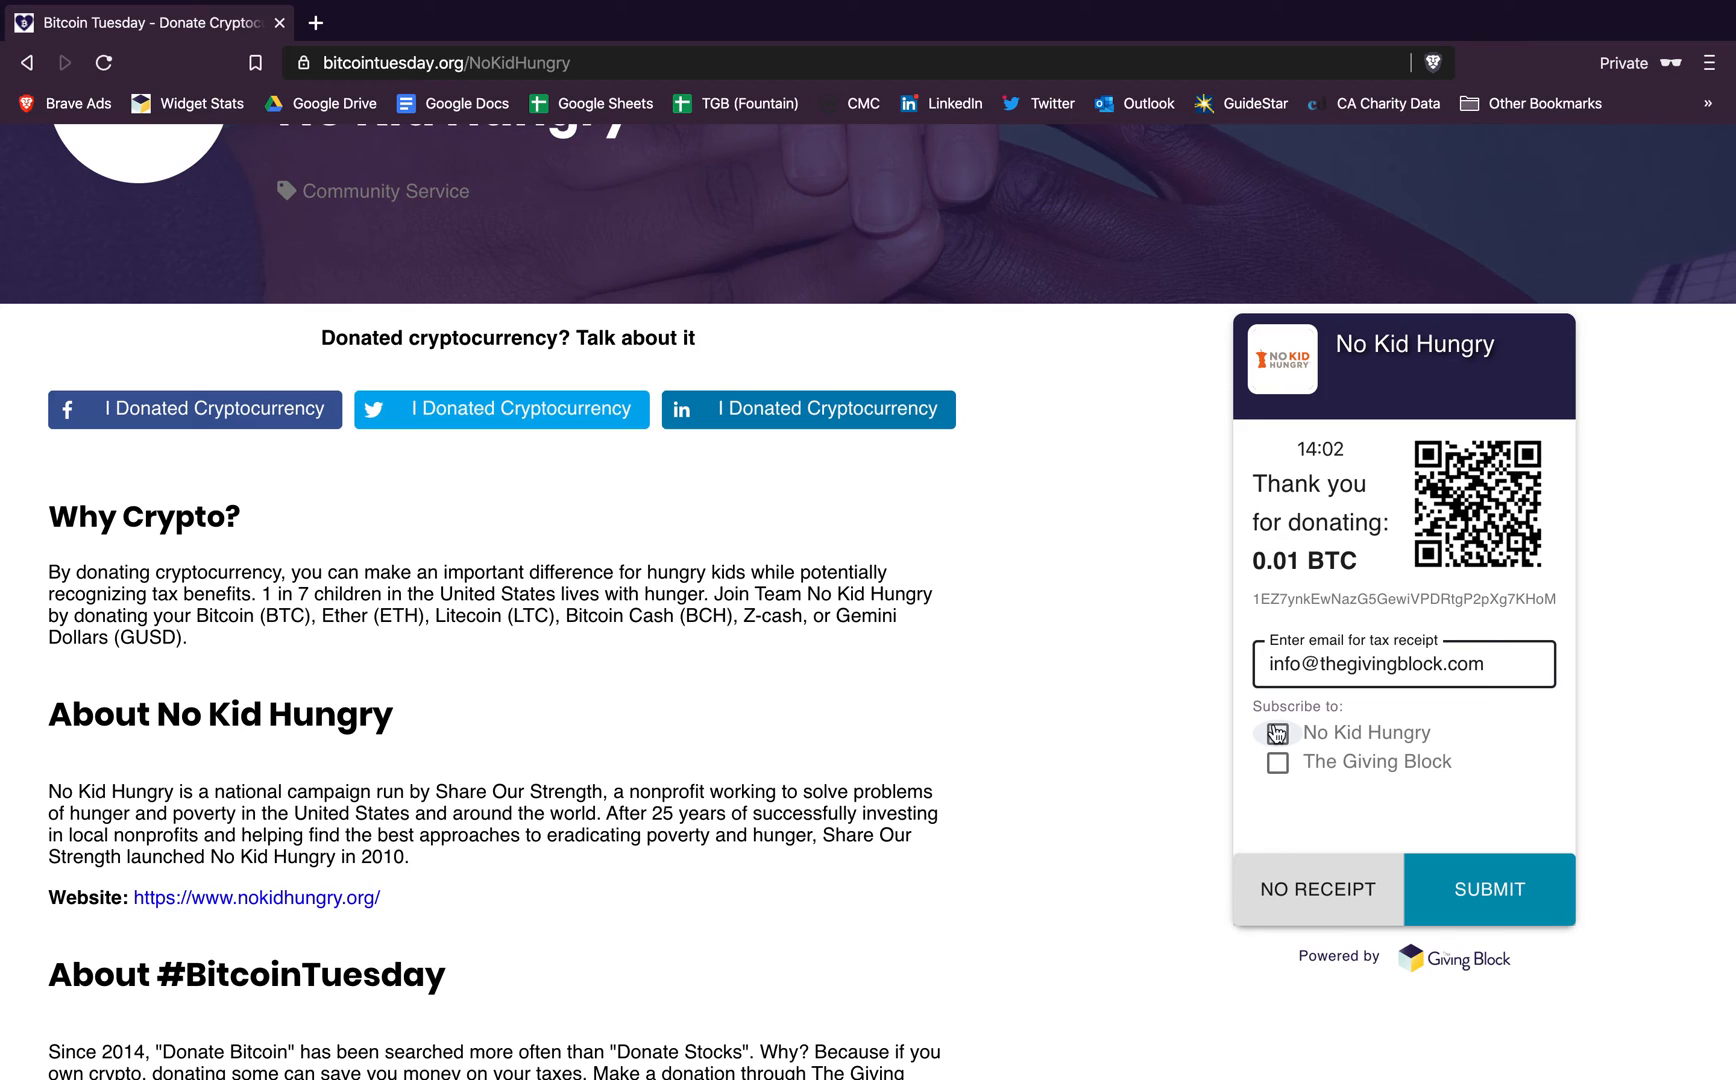
Step: Subscribe to No Kid Hungry and The Giving Block updates and submit, getting the thank-you message
click(1276, 762)
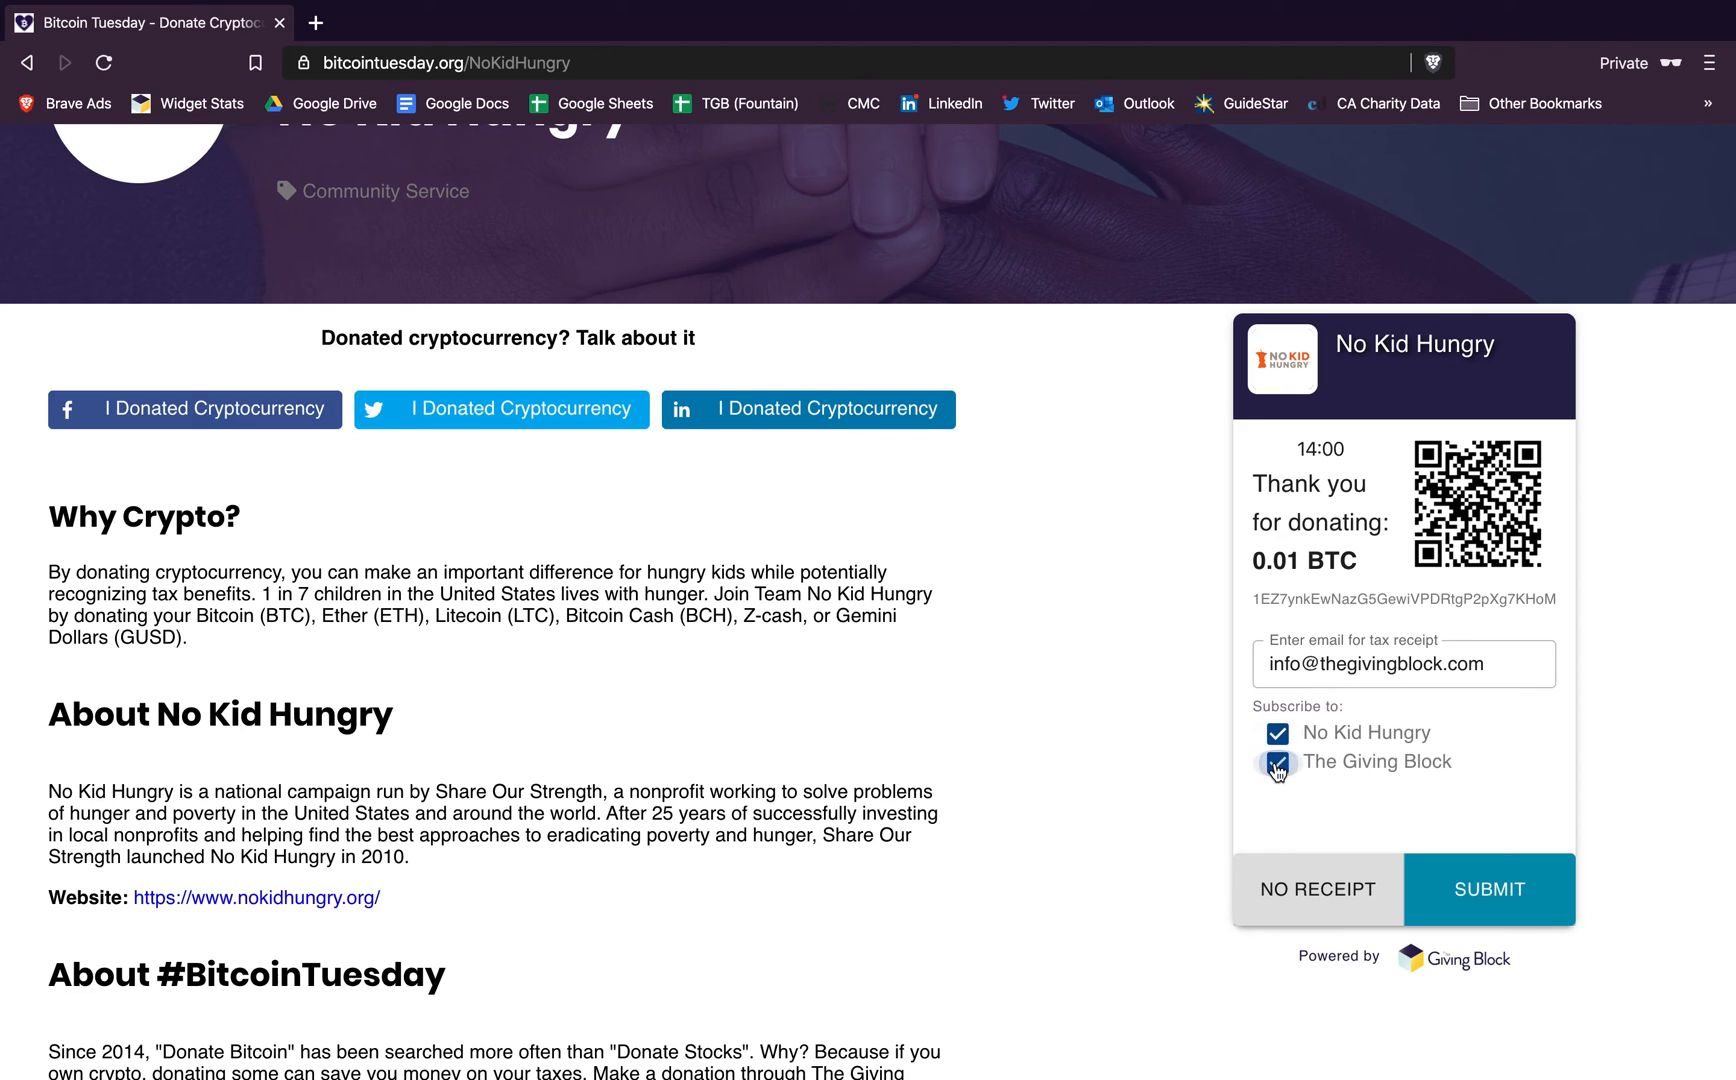
click(1276, 764)
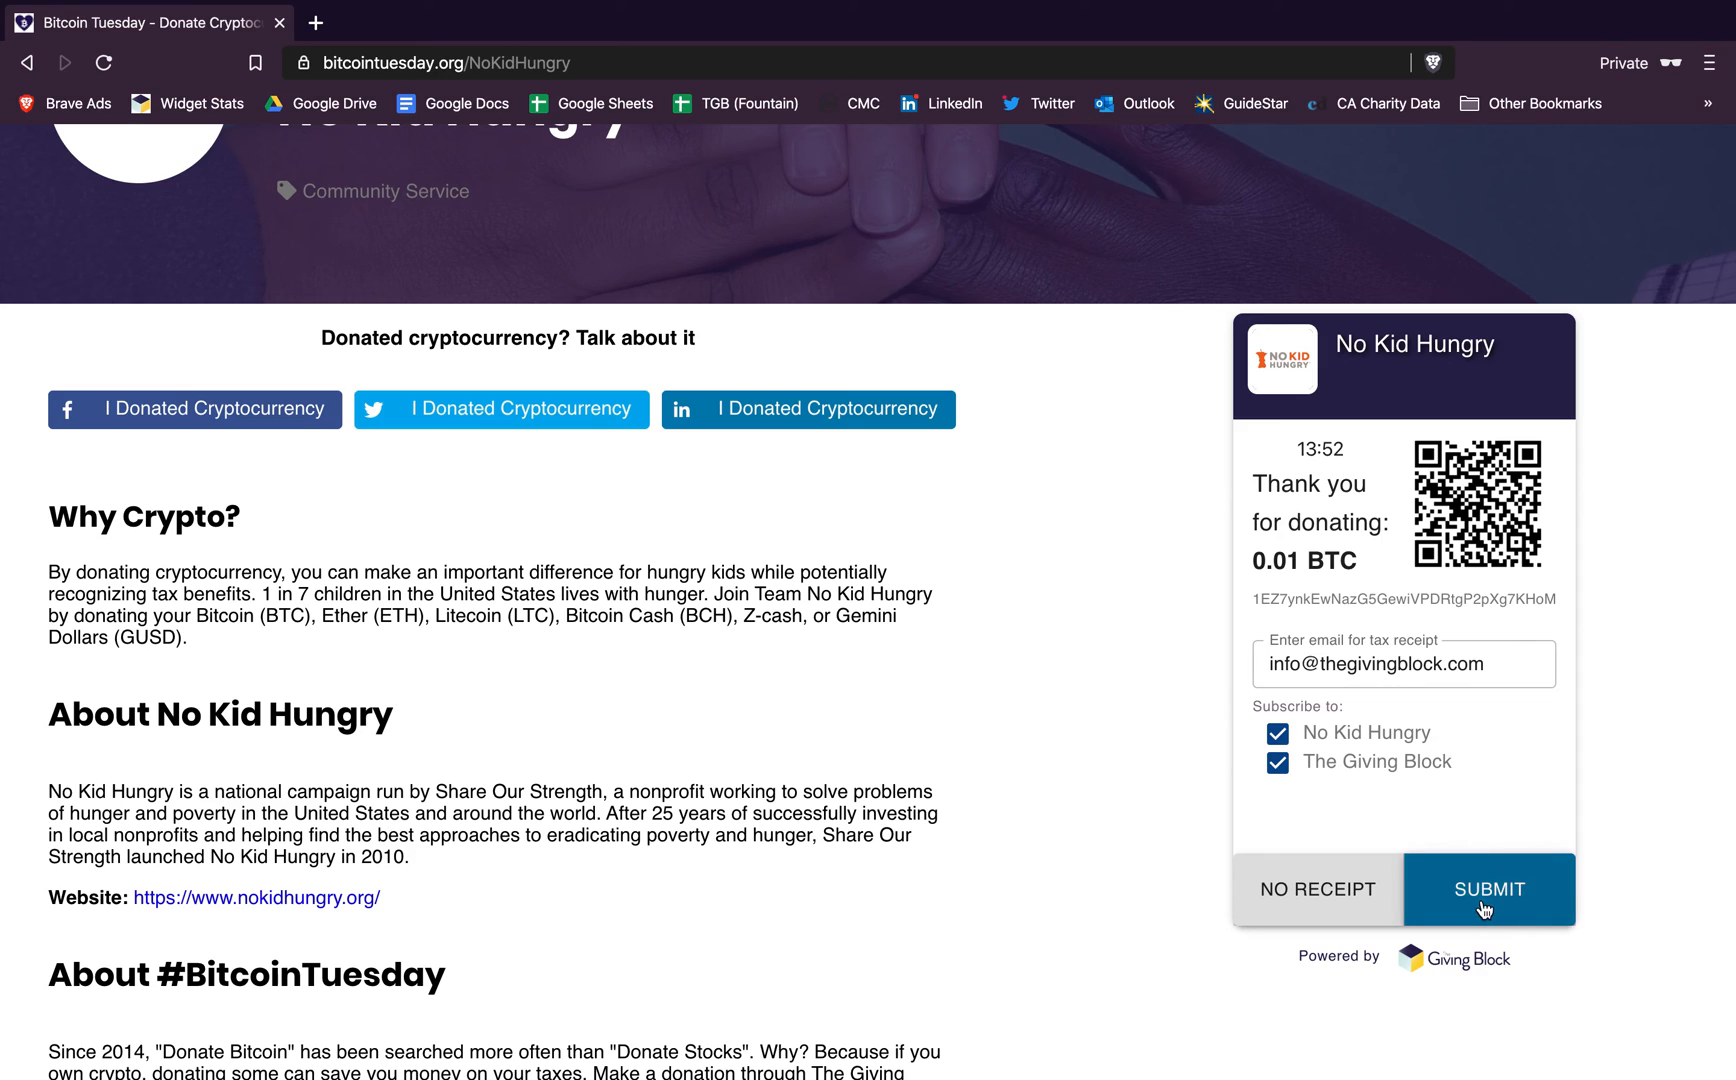
click(1488, 890)
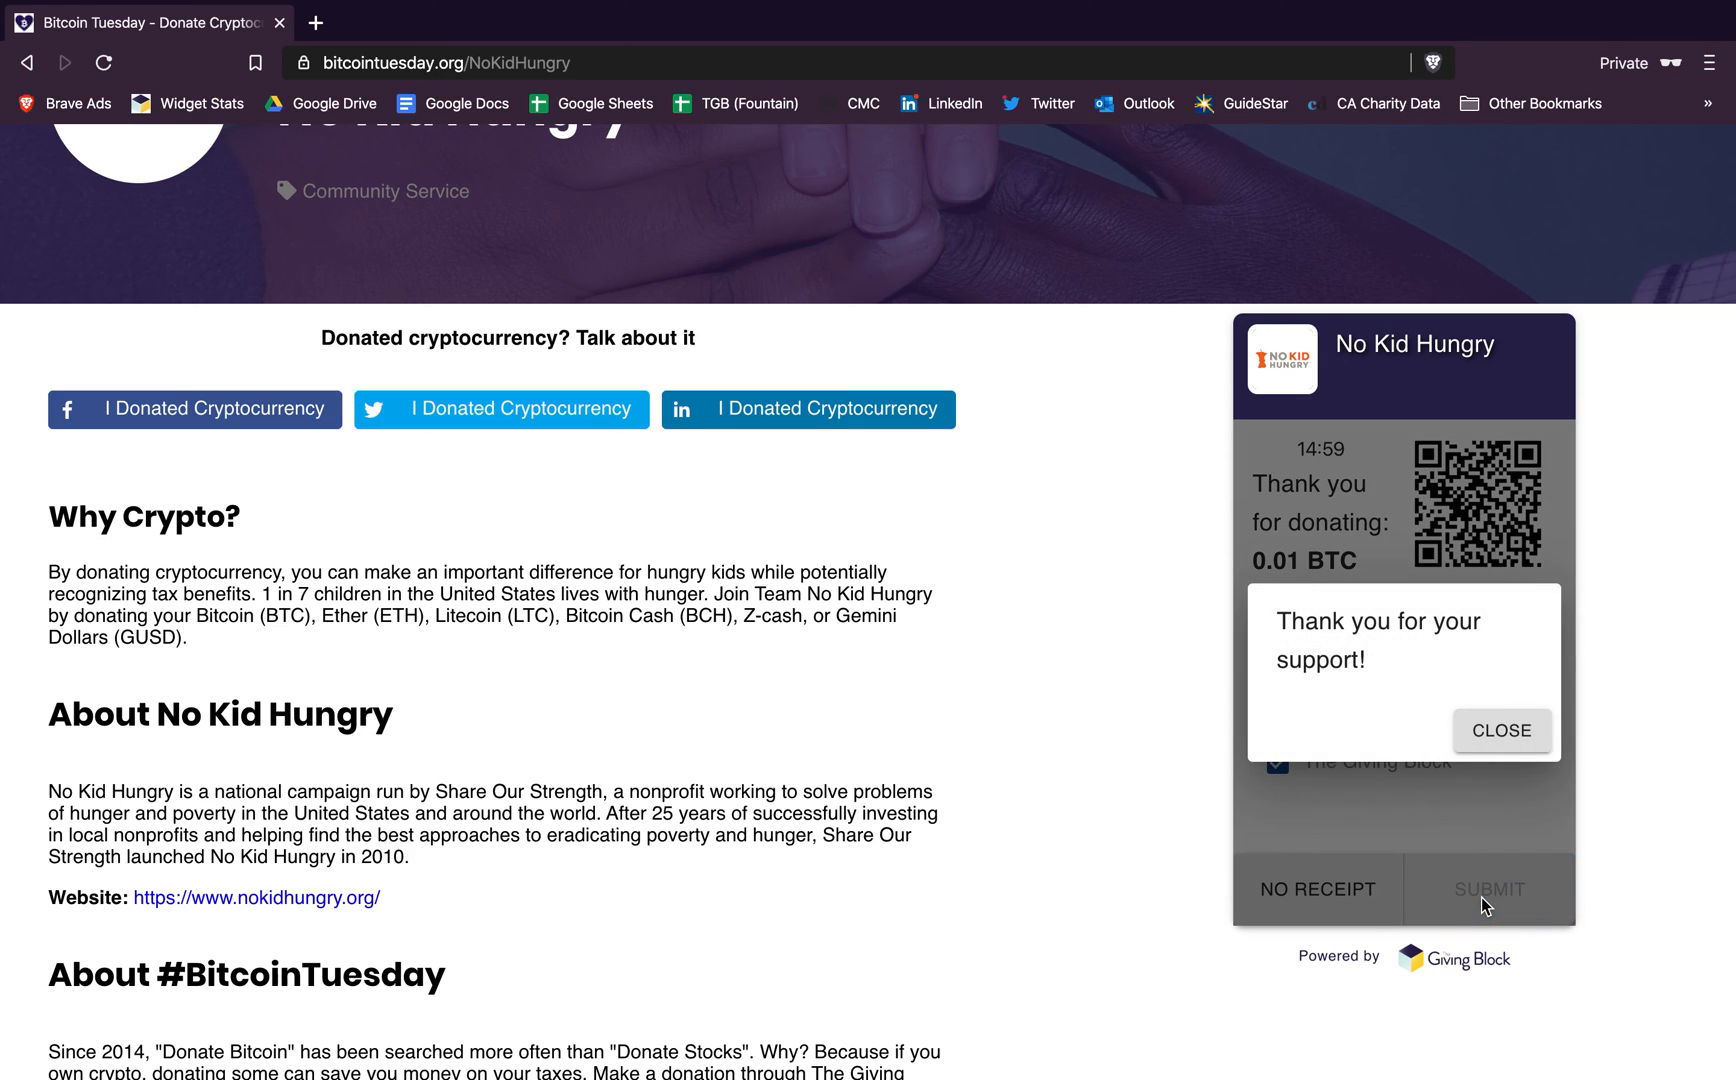